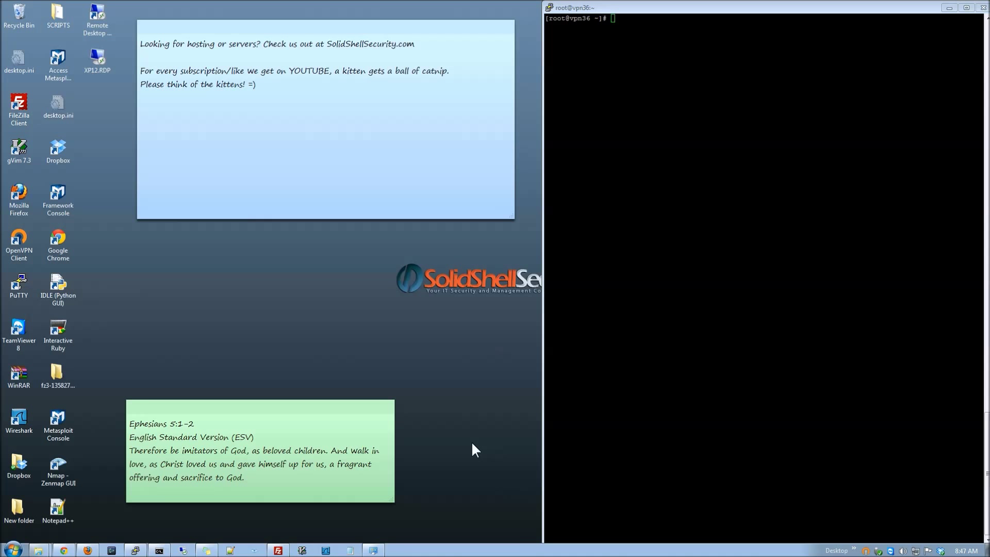
{"action": "mouse_move", "coordinate": [492, 431]}
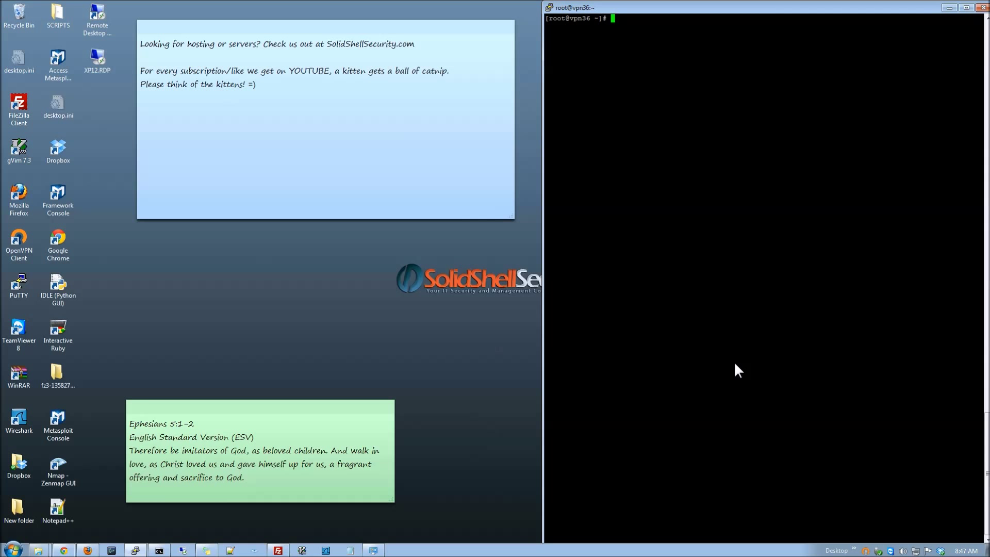
Install ppp on the server with 'yum install ppp -y'
{"action": "type", "text": "yu"}
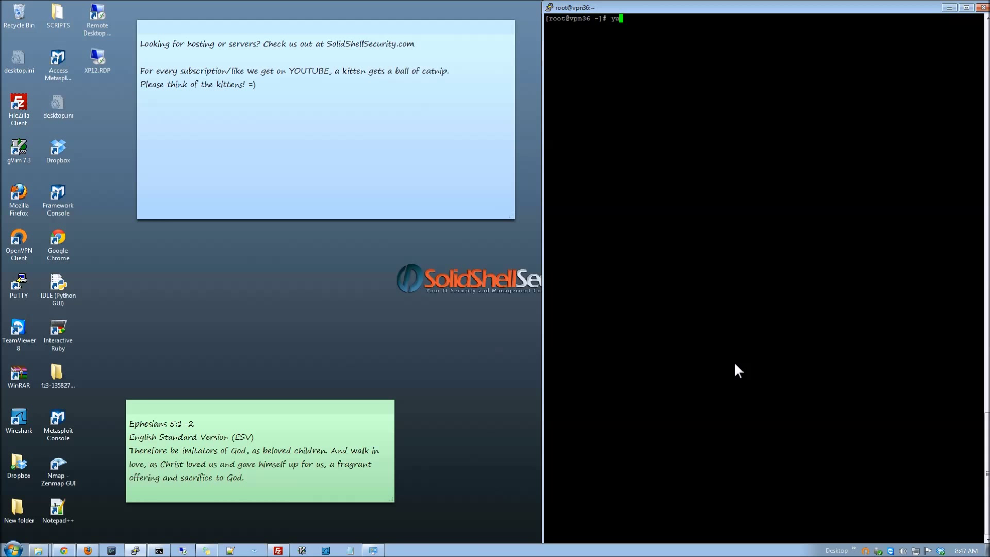
{"action": "type", "text": "m install"}
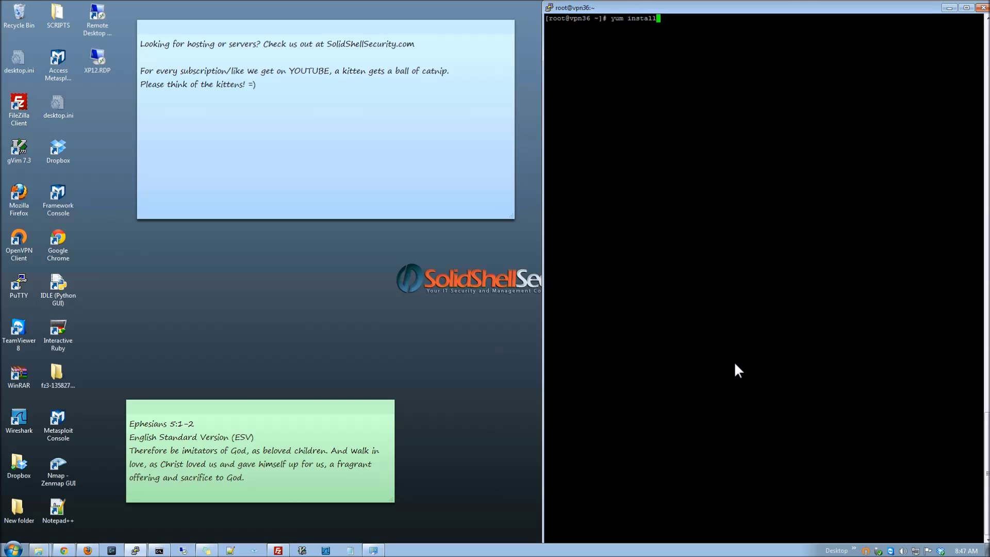
{"action": "type", "text": "pp"}
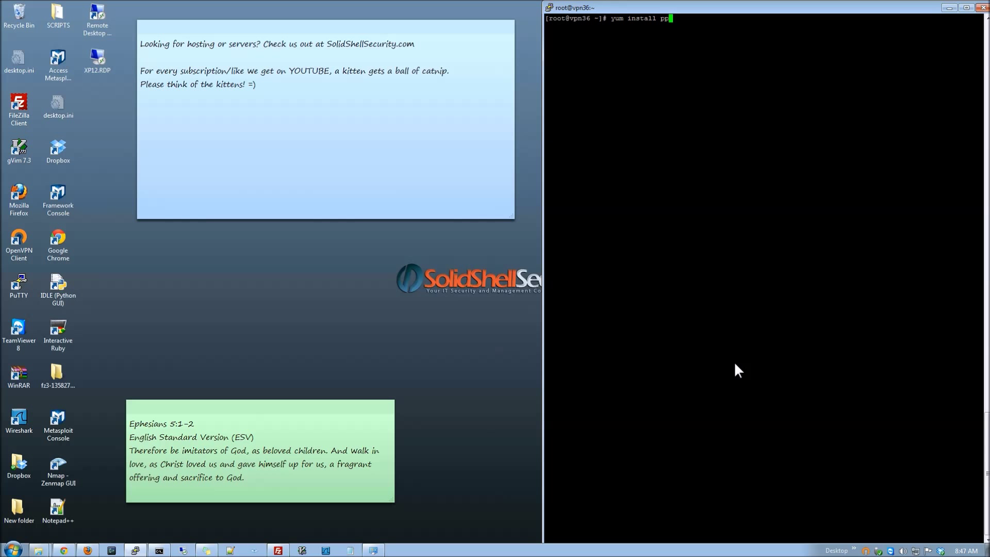
{"action": "type", "text": "p -y"}
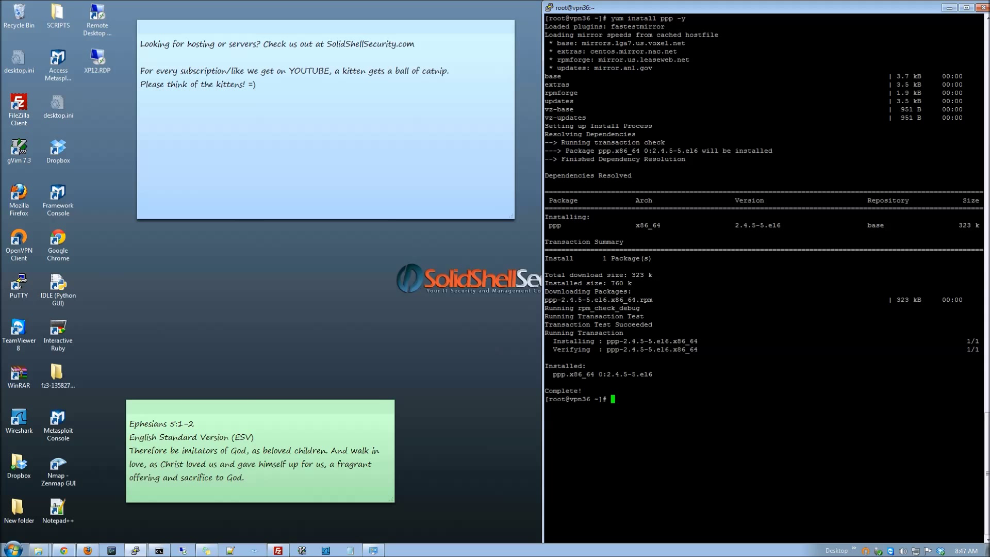
{"action": "mouse_move", "coordinate": [908, 359]}
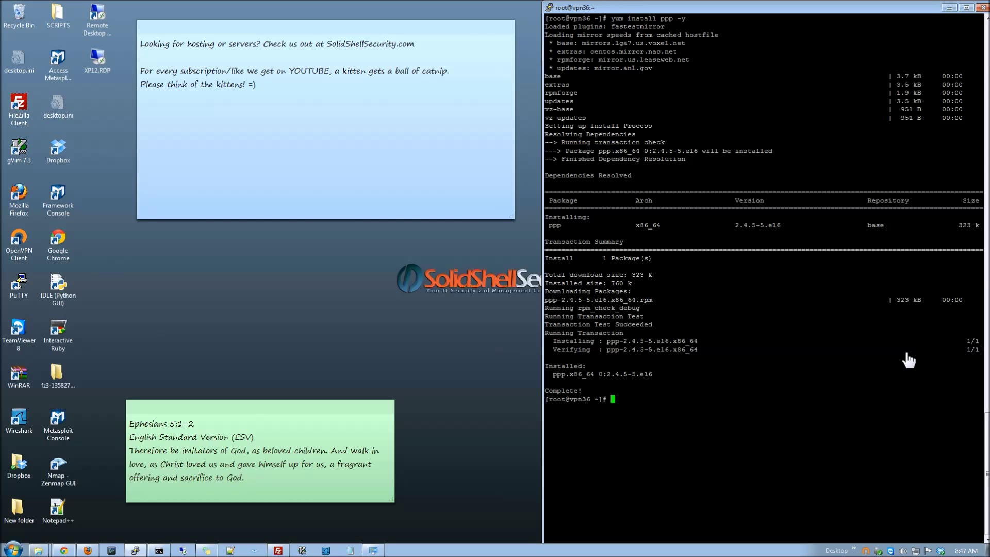
Download pptpd-1.3.4-2.el6.x86_64.rpm from poptop.sourceforge.net into /usr/src
{"action": "type", "text": "cd /us"}
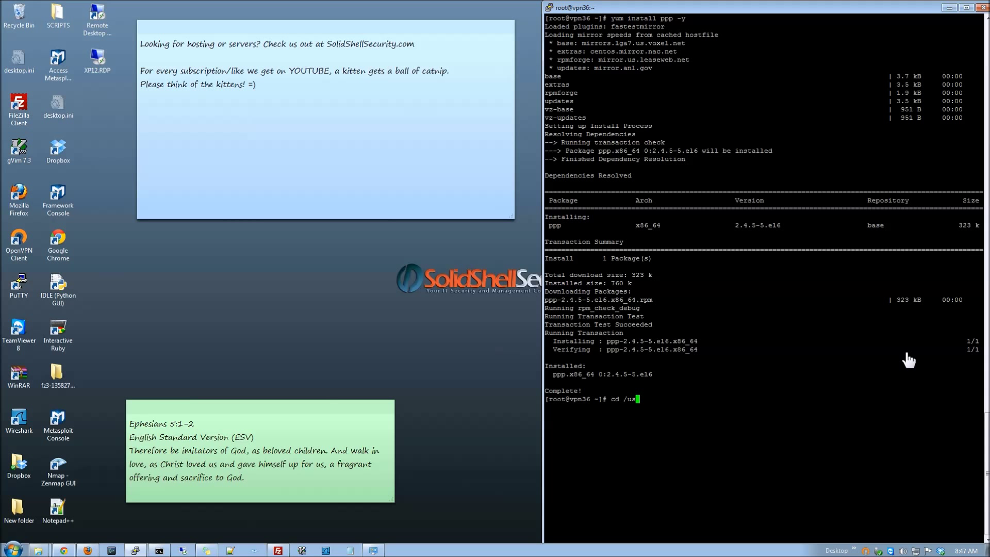
{"action": "type", "text": "r/src"}
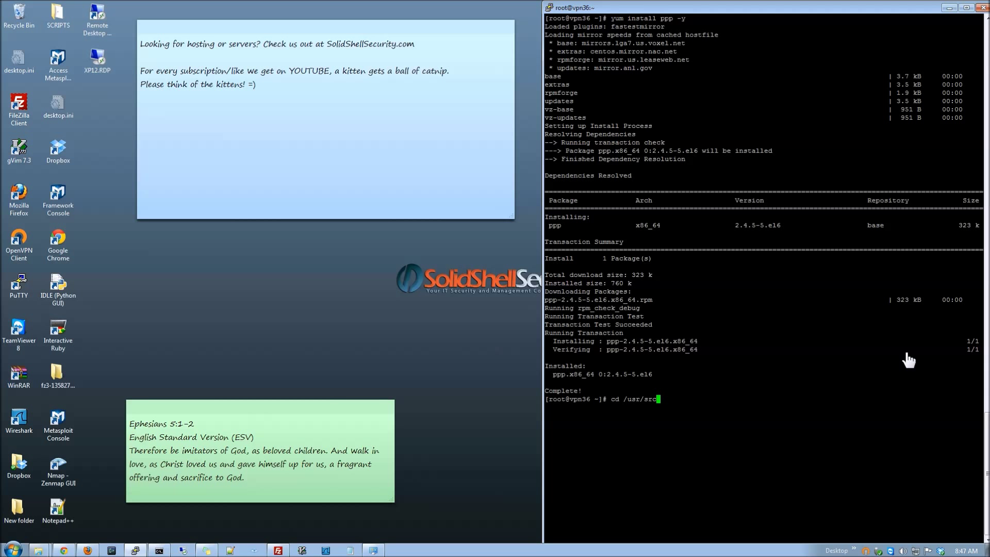
{"action": "key", "text": "Return"}
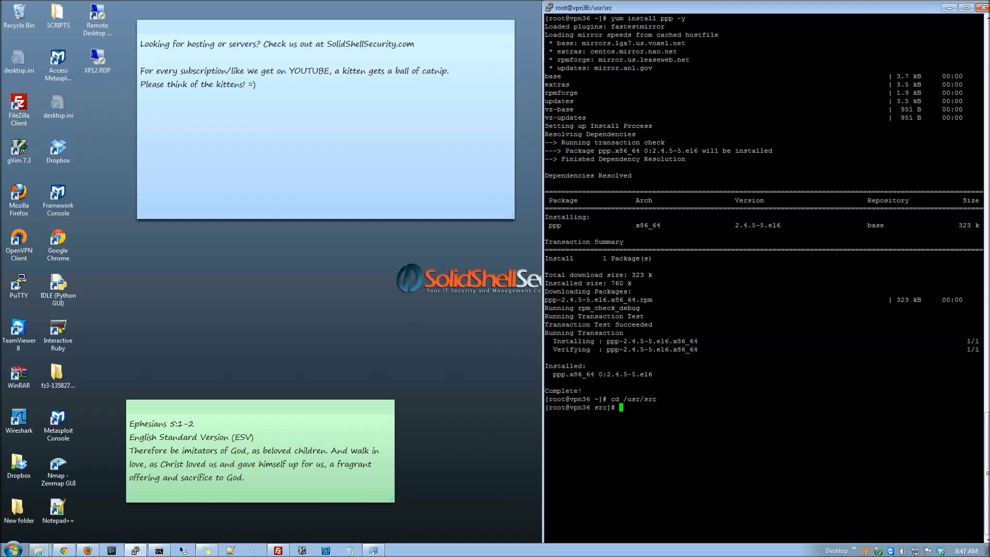
{"action": "type", "text": "wget http://poptop.sourceforge.net/yum/stable/packages/pptpd-1.3.4-2.el6.x86_64.rpm"}
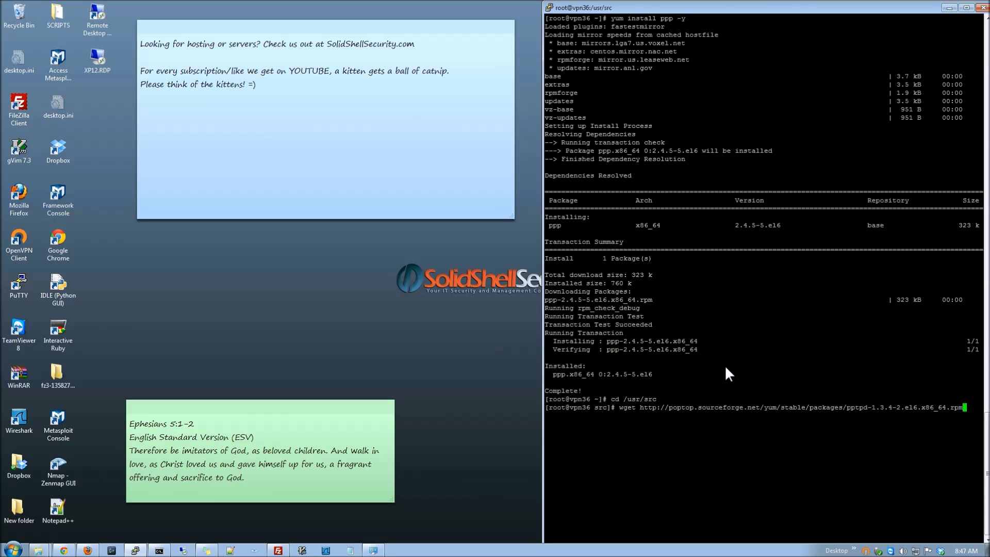
{"action": "key", "text": "Return"}
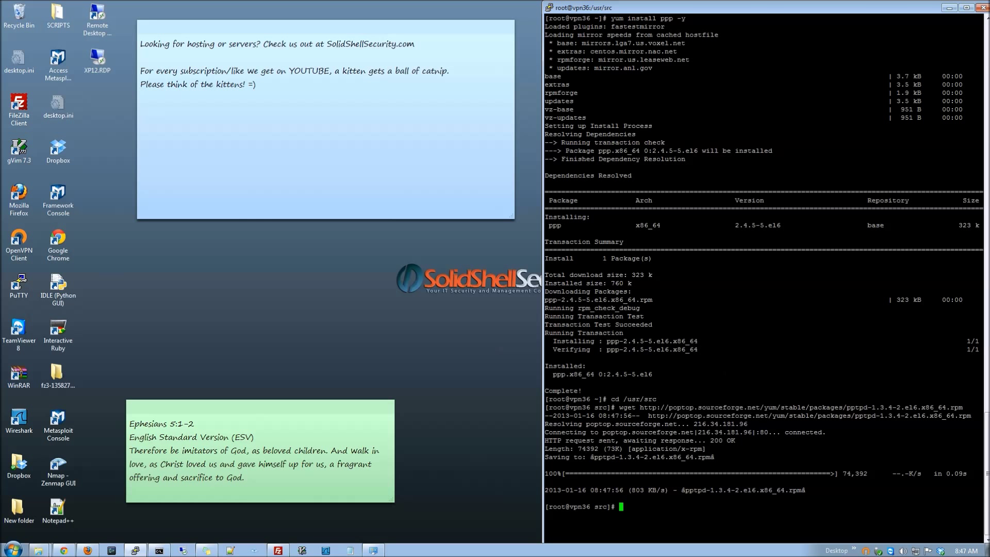
Install the pptpd-1.3.4-2.el6.x86_64.rpm package with rpm -Uhv
{"action": "type", "text": "rpm -Uhv pptpd-1.3.4-2.el6.x86_64.rpm"}
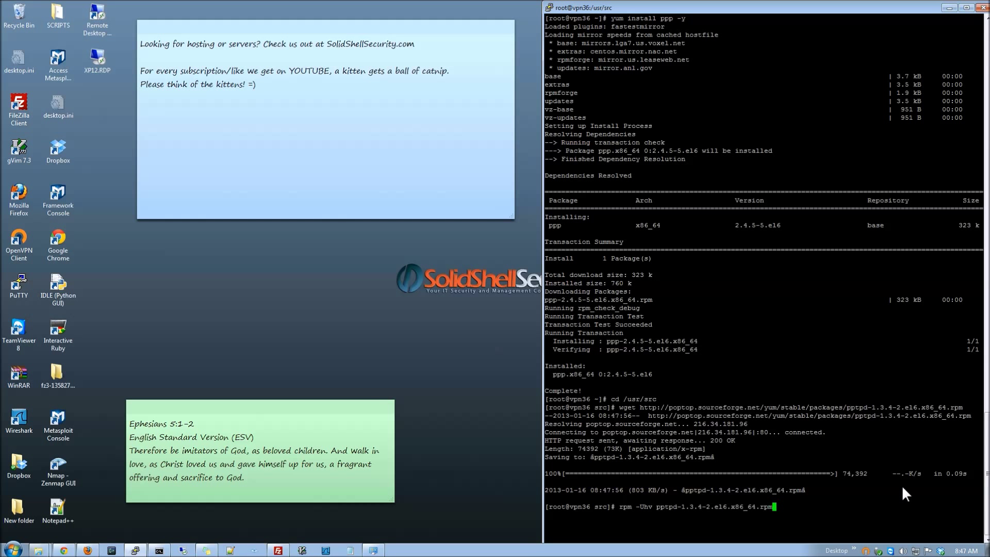
{"action": "key", "text": "Return"}
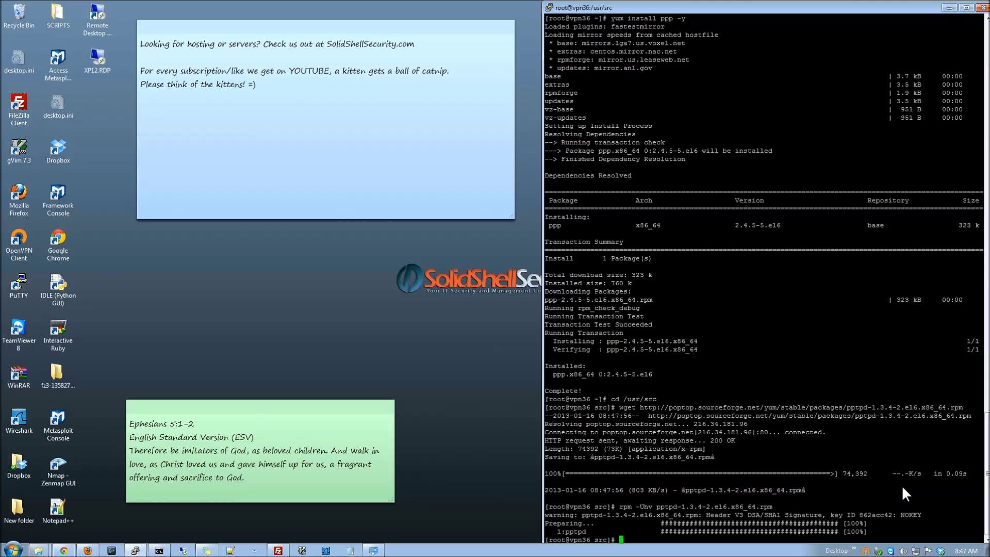
{"action": "mouse_move", "coordinate": [835, 377]}
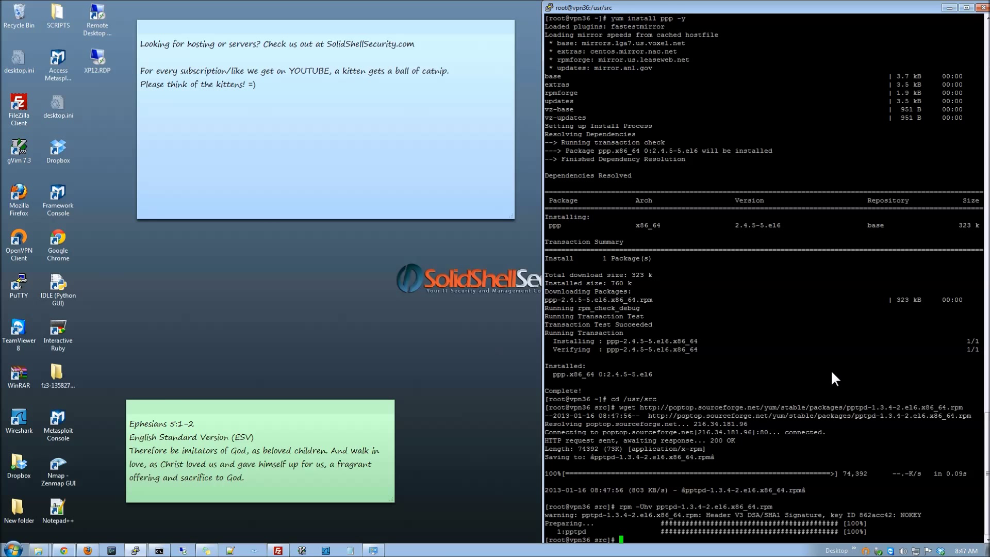
{"action": "type", "text": "vim /etcv"}
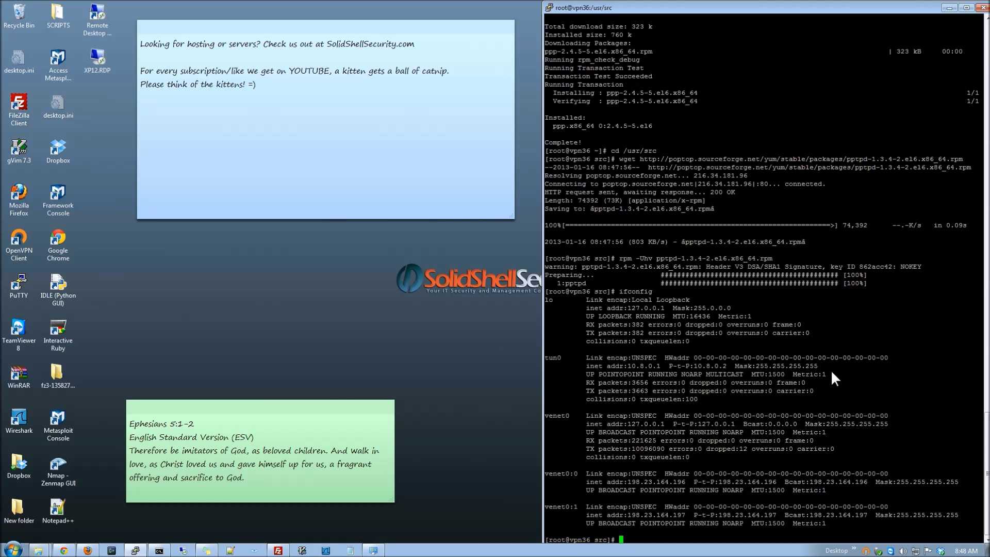
{"action": "mouse_move", "coordinate": [663, 413]}
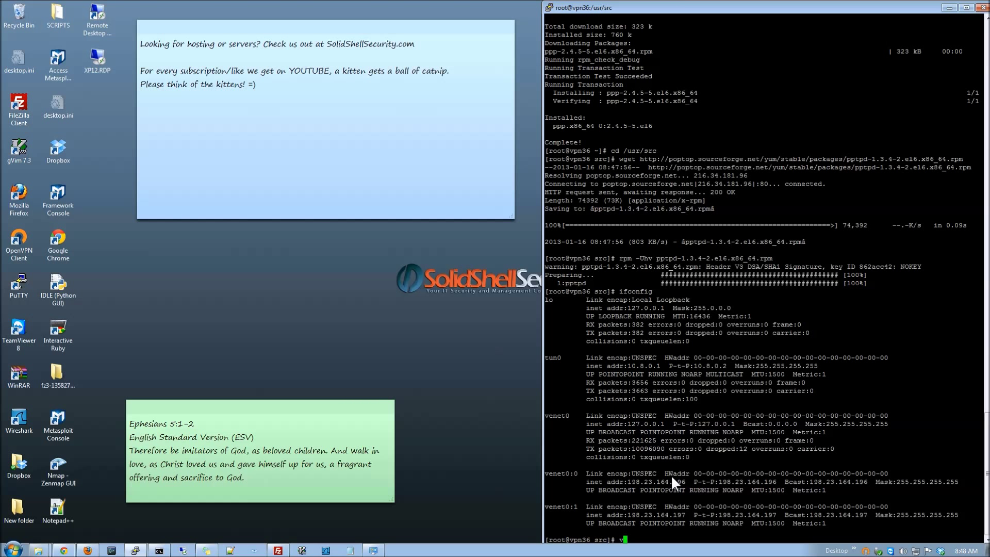
Type 'vim /etc/pptpd.conf' at the prompt after listing the network interfaces
{"action": "type", "text": "im"}
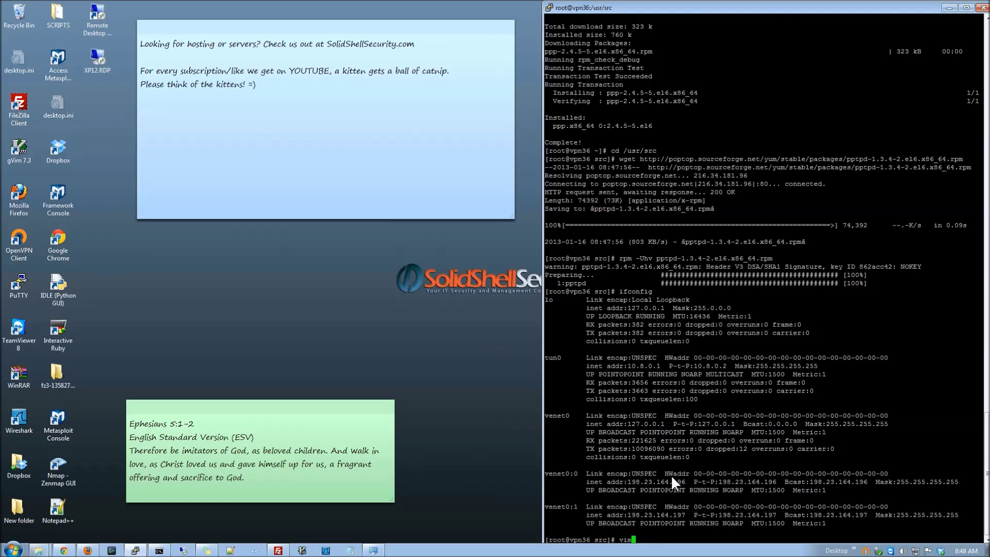
{"action": "type", "text": "/etc/"}
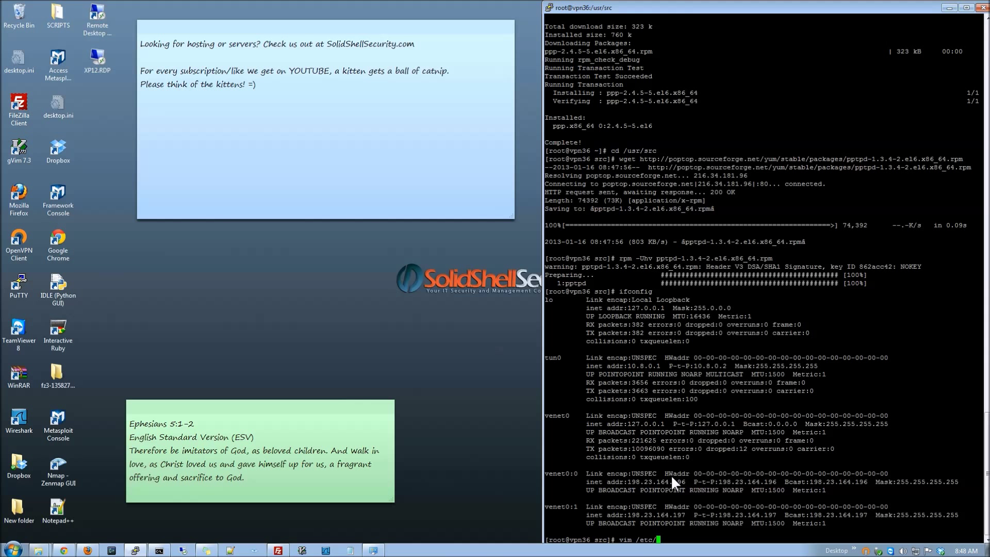
{"action": "type", "text": "ptp"}
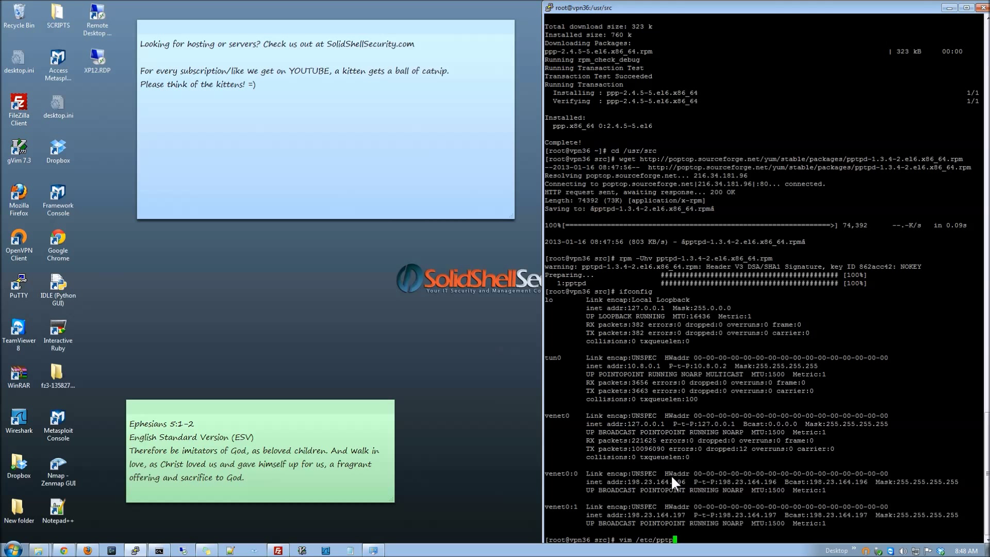
Open /etc/pptpd.conf in vim and start a localip line at the end
{"action": "type", "text": "d.conf"}
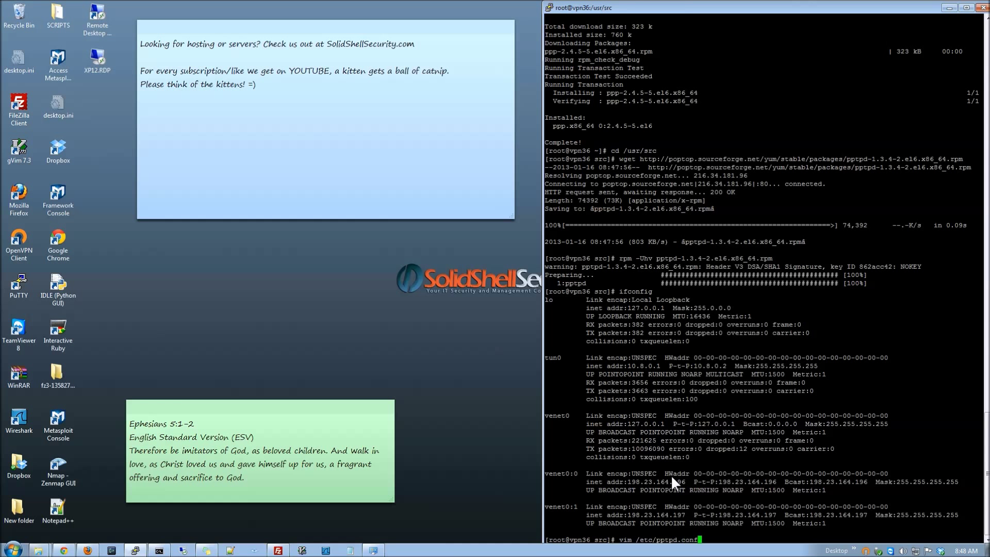
{"action": "key", "text": "Return"}
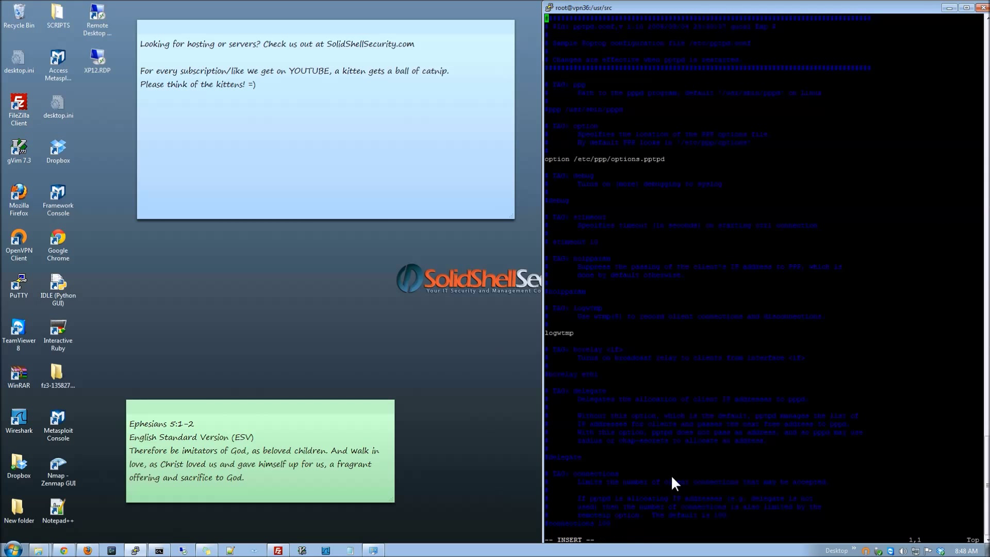
{"action": "scroll", "scroll_direction": "down", "scroll_amount": 3}
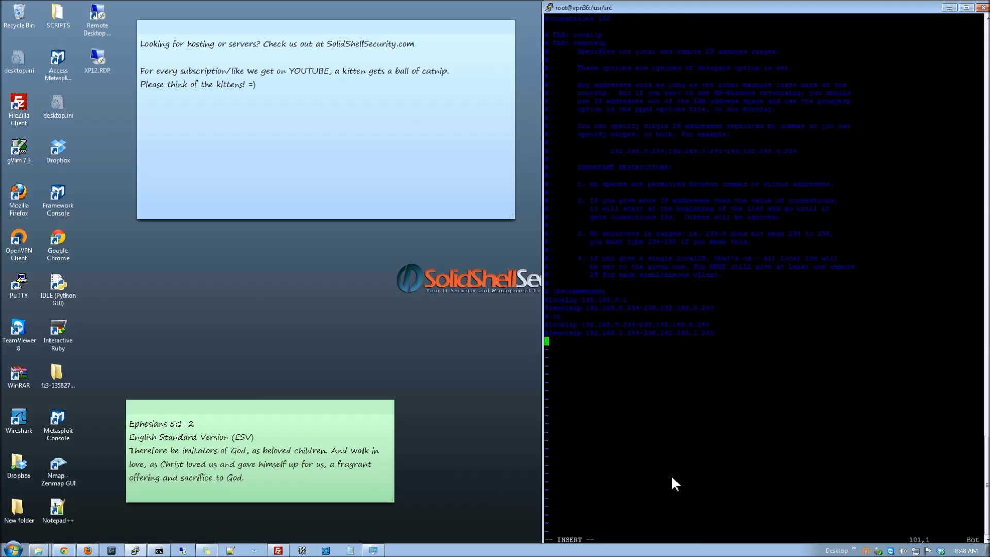
{"action": "type", "text": "localip"}
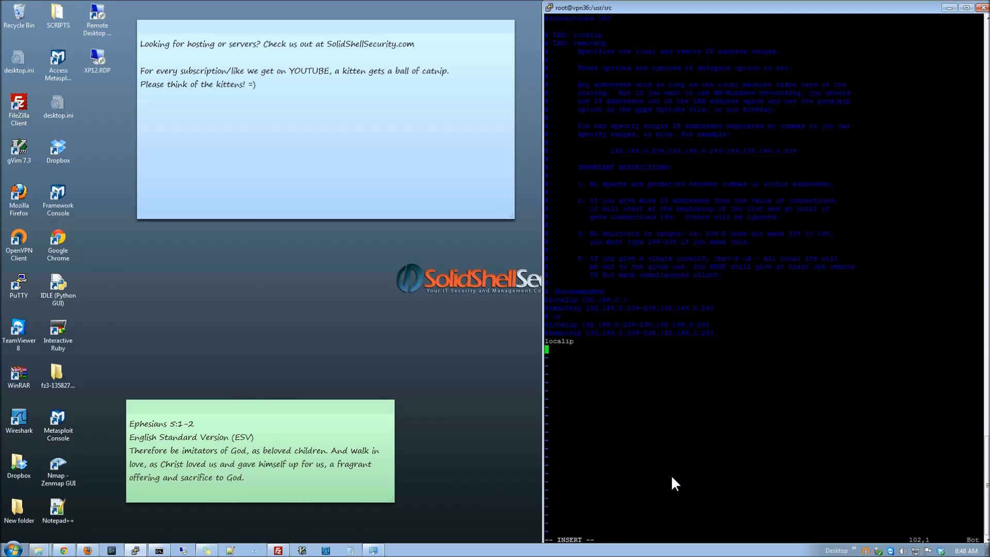
Set localip 198.23.164.196 and remoteip 198.23.164.197 in pptpd.conf
{"action": "type", "text": "remote"}
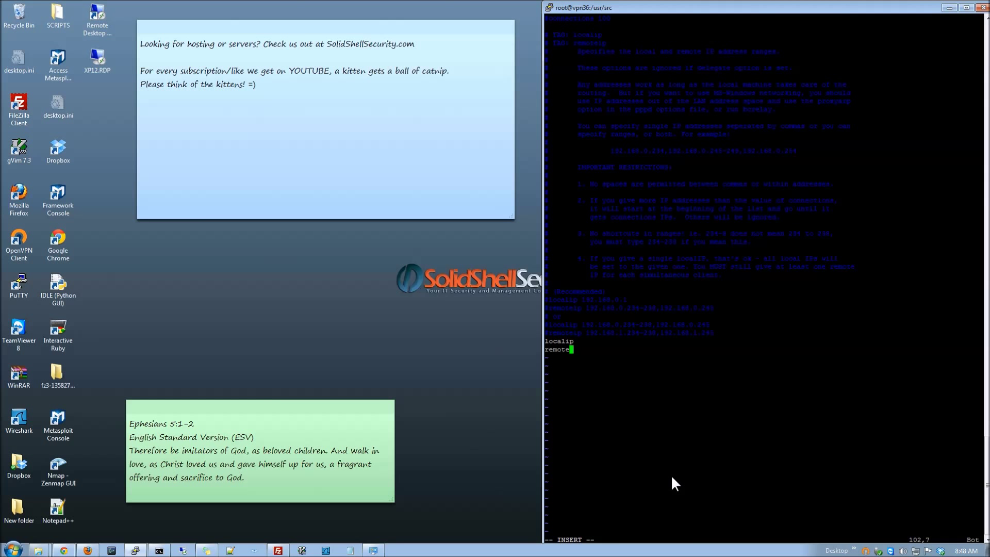
{"action": "type", "text": "ip"}
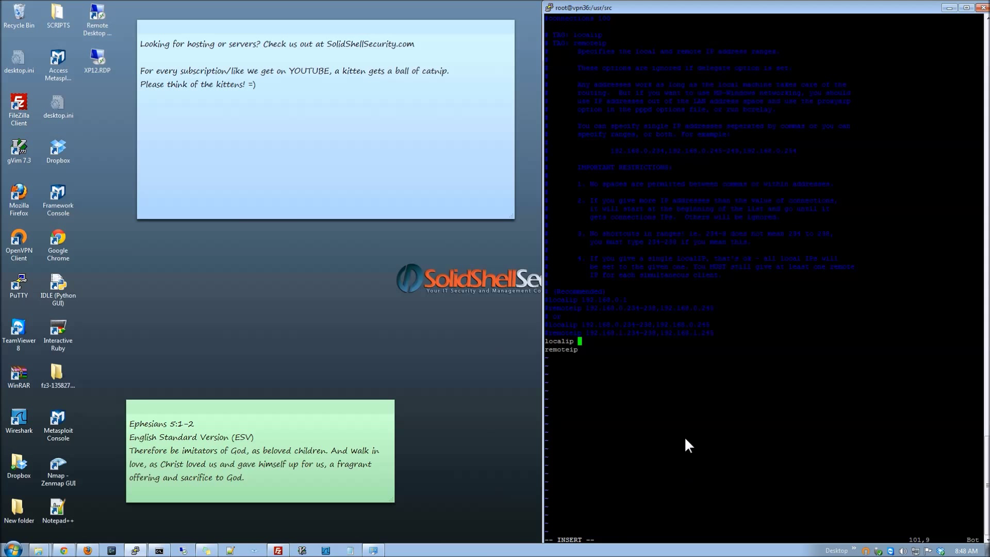
{"action": "mouse_move", "coordinate": [672, 448]}
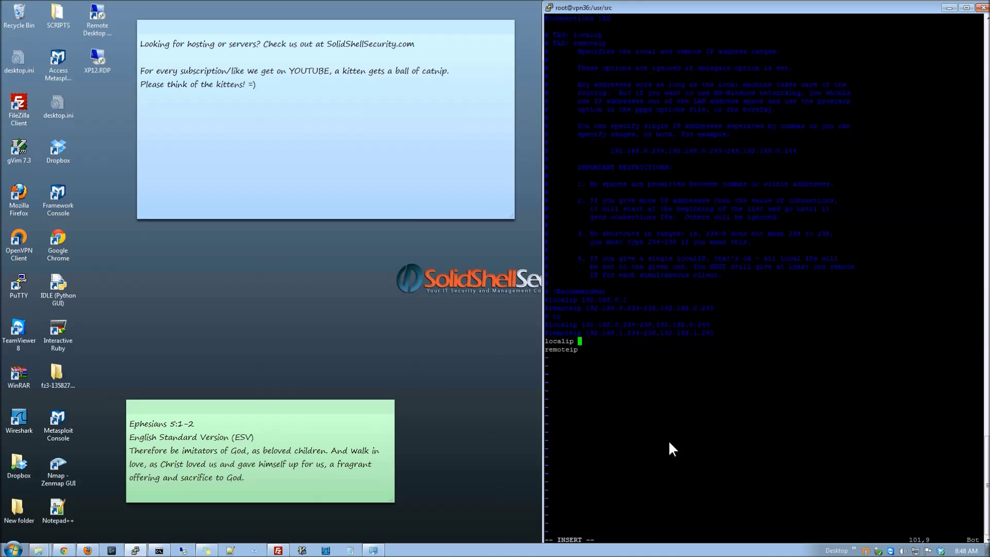
{"action": "mouse_move", "coordinate": [666, 453]}
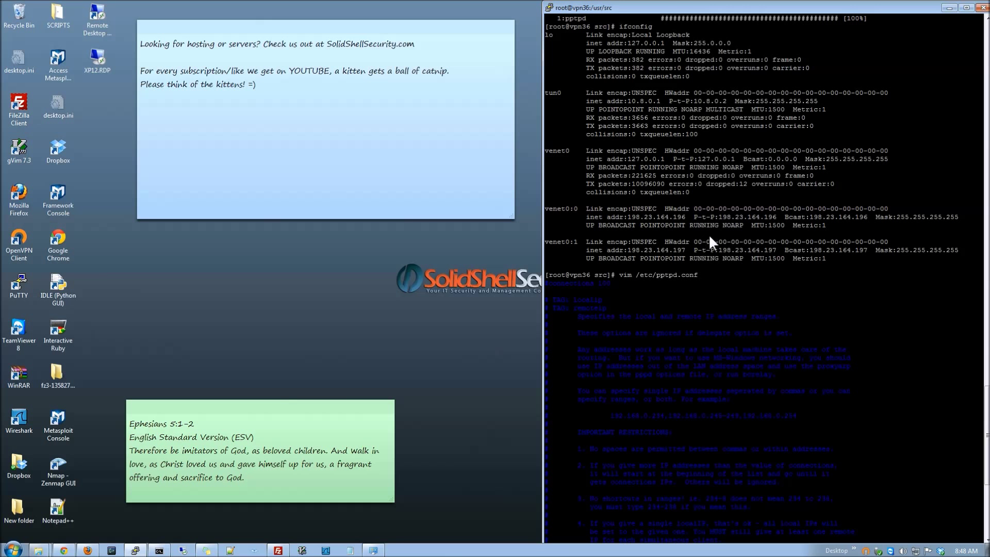
{"action": "double_click", "coordinate": [651, 217]}
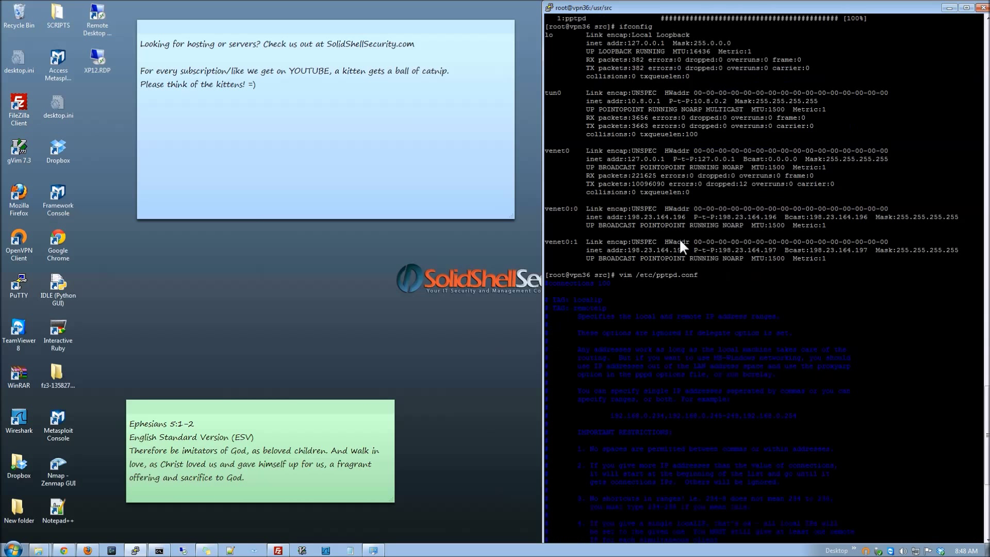
{"action": "mouse_move", "coordinate": [850, 406]}
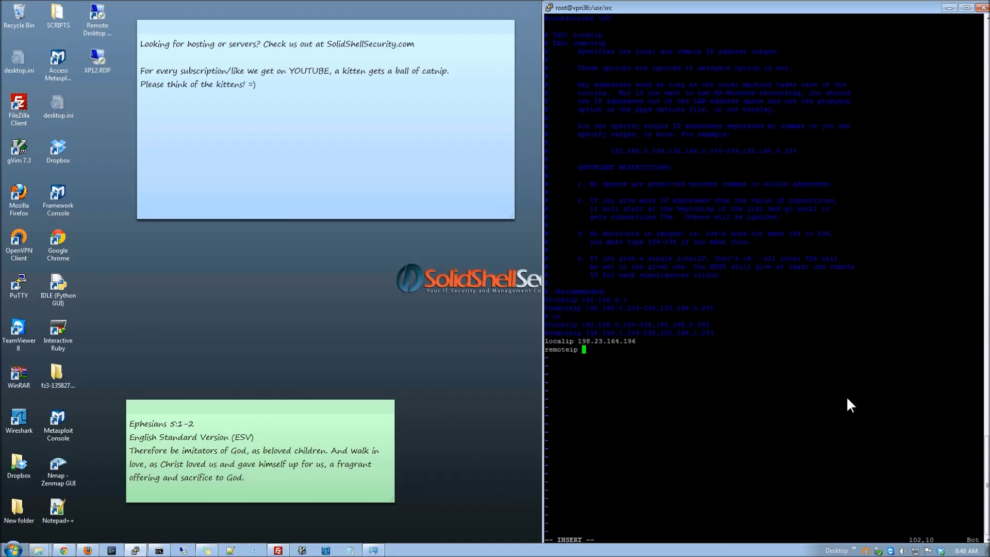
{"action": "type", "text": "198.23.164.197"}
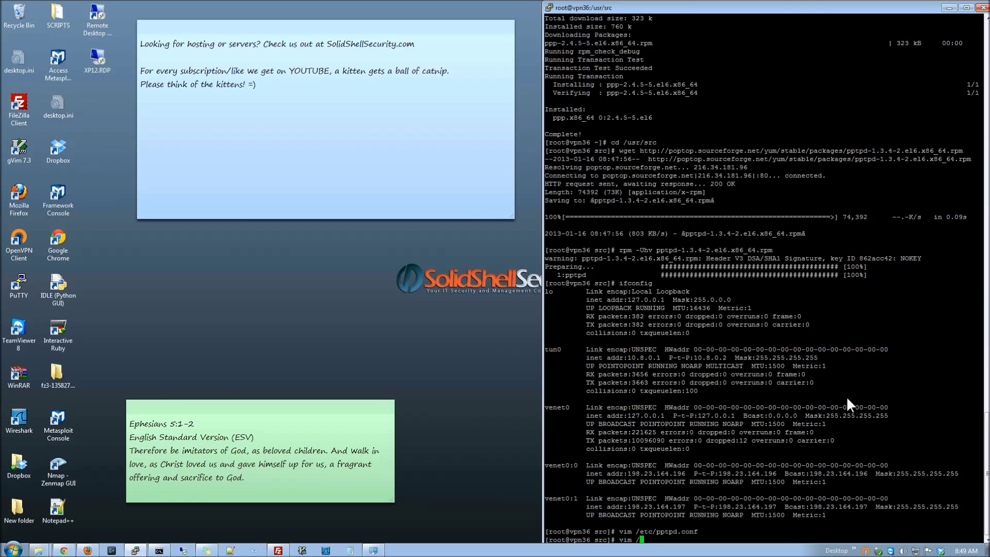
Open /etc/ppp/options.pptpd in vim
{"action": "type", "text": "etc/"}
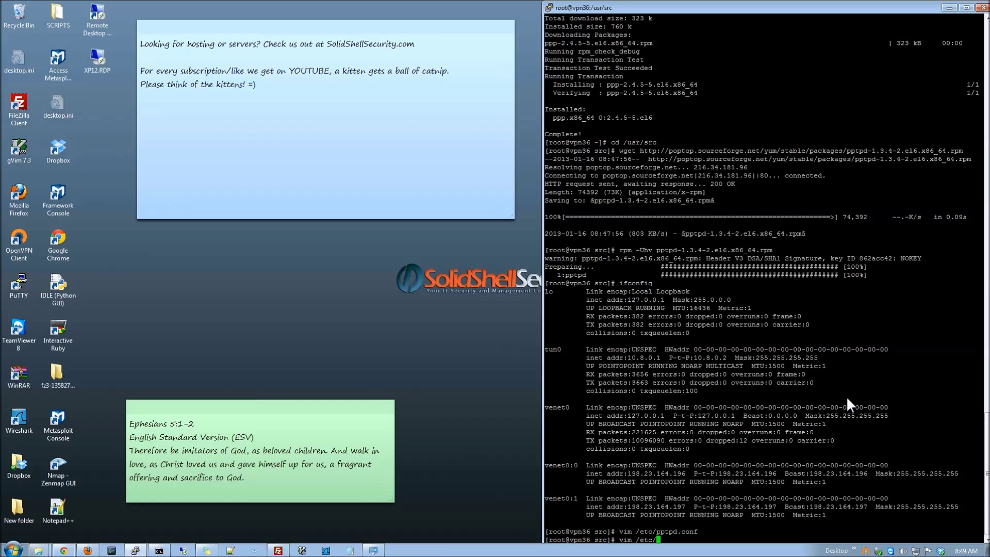
{"action": "type", "text": "ppp/"}
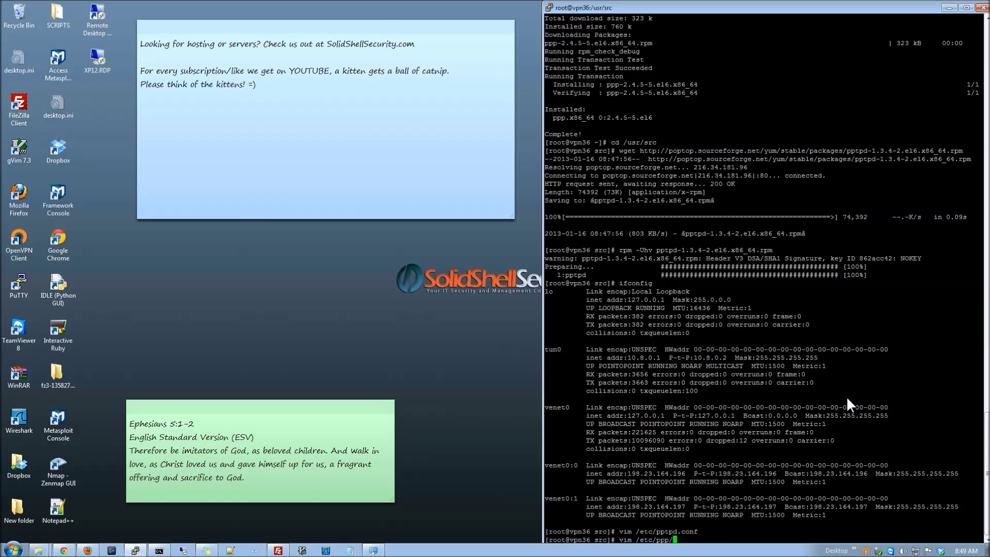
{"action": "type", "text": "options."}
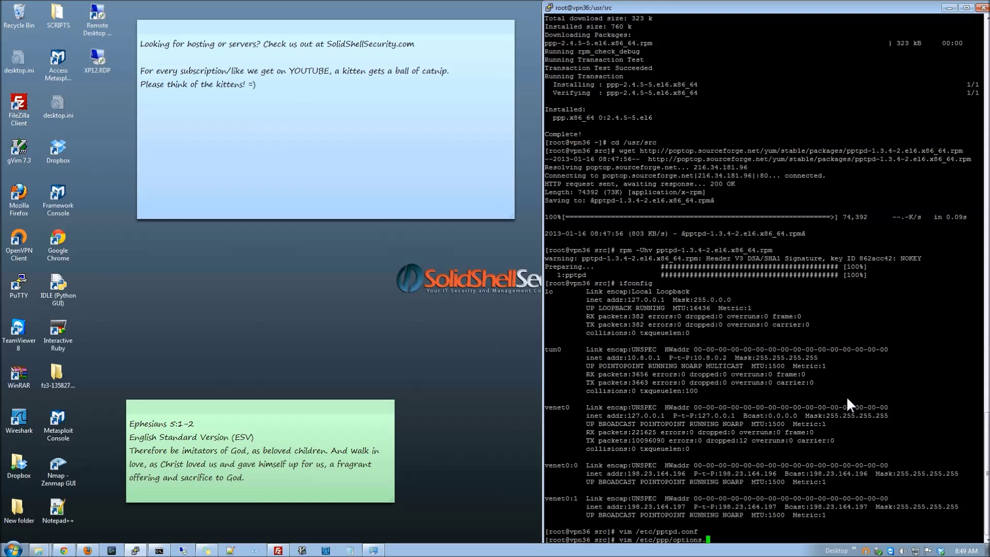
{"action": "type", "text": "pptpd"}
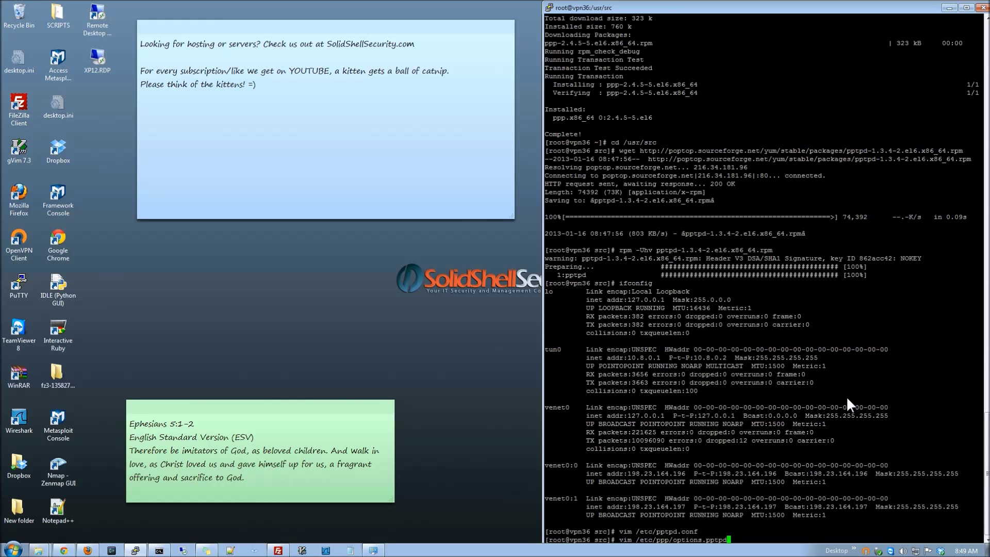
{"action": "key", "text": "Return"}
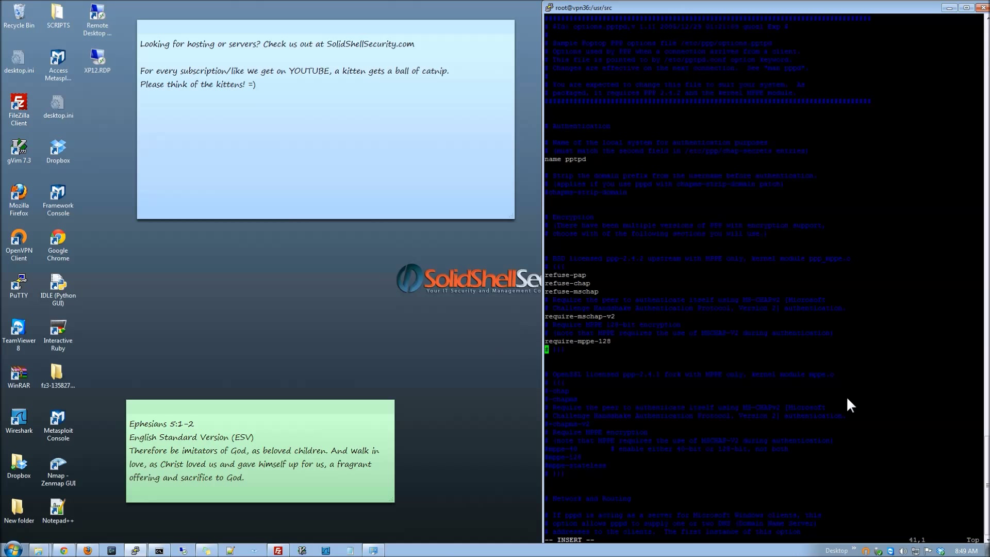
Set the ms-dns entries to 8.8.8.8 and 8.8.4.4
{"action": "scroll", "scroll_direction": "down", "scroll_amount": 3}
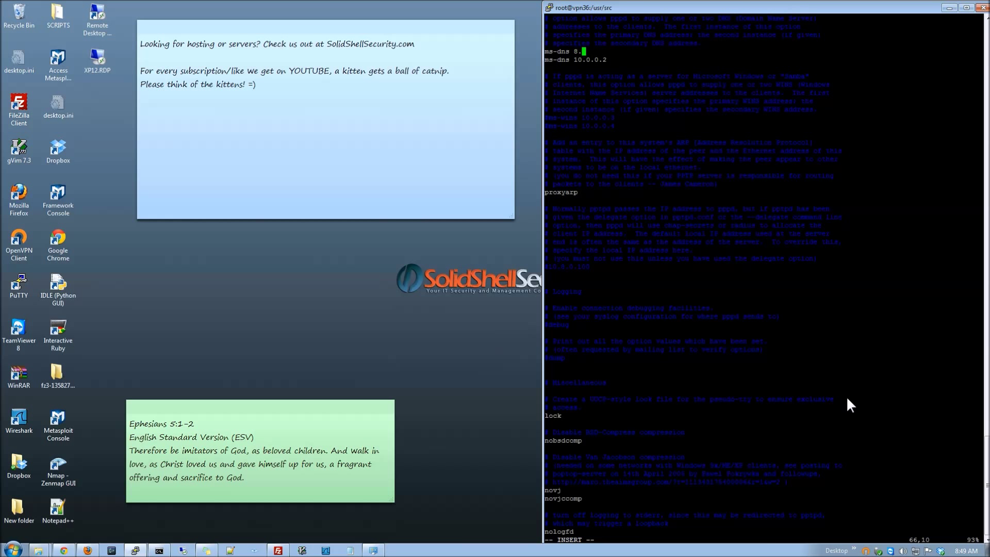
{"action": "type", "text": "8.8.8"}
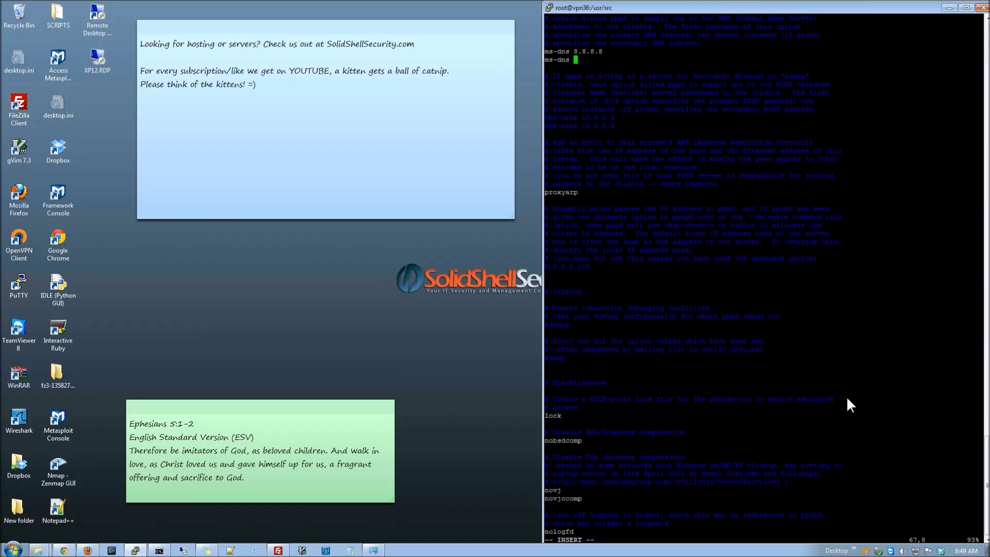
{"action": "type", "text": "8.8.4.4"}
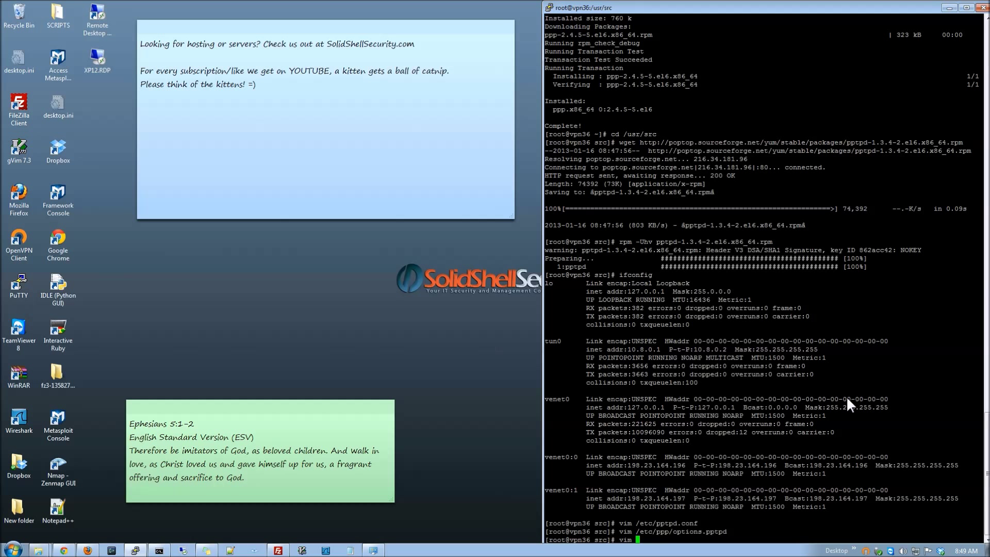
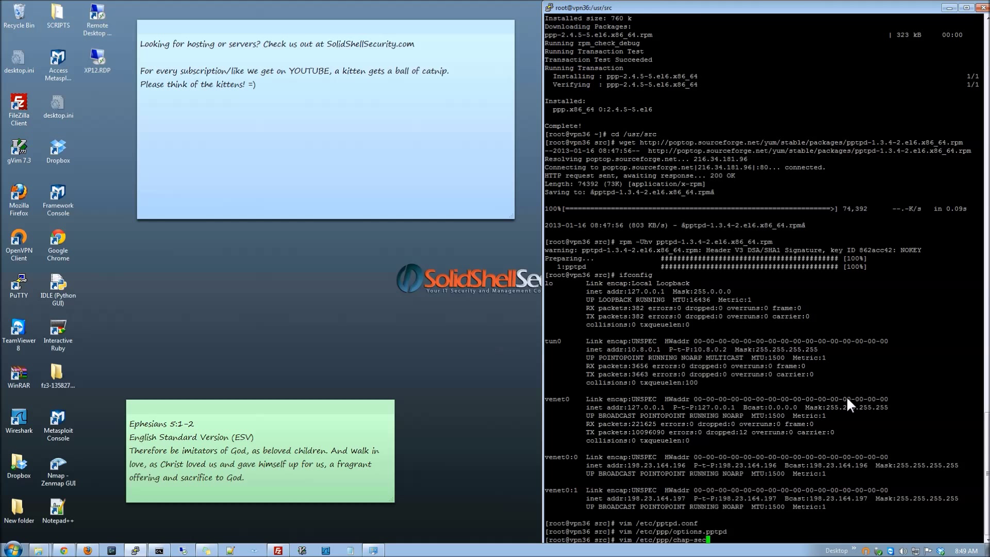
Open /etc/ppp/chap-secrets in vim and start a new entry line
{"action": "key", "text": "Return"}
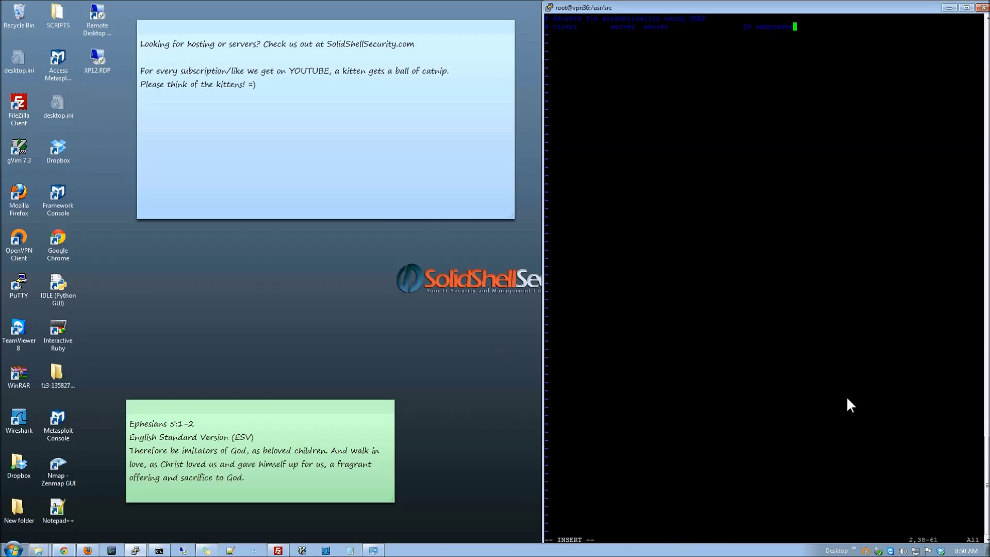
{"action": "key", "text": "Return"}
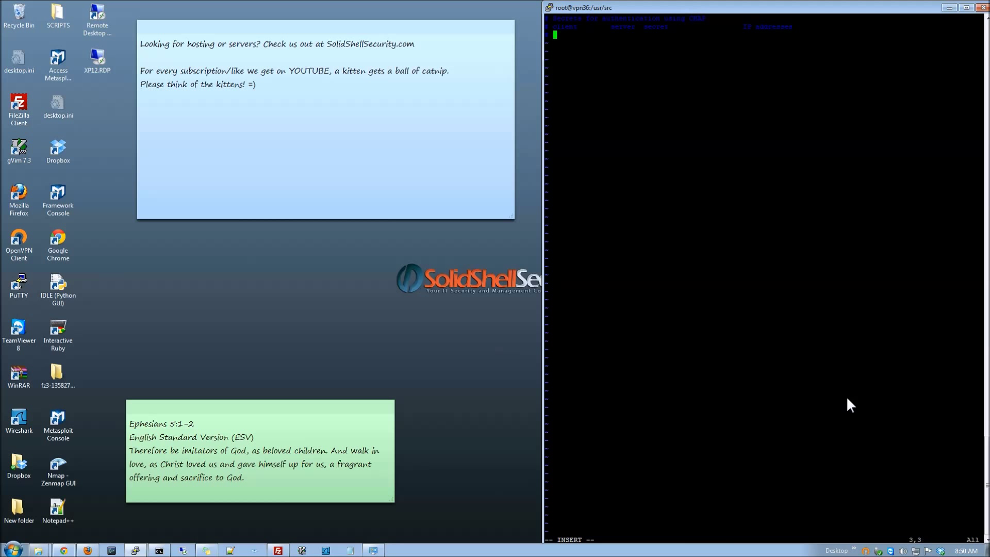
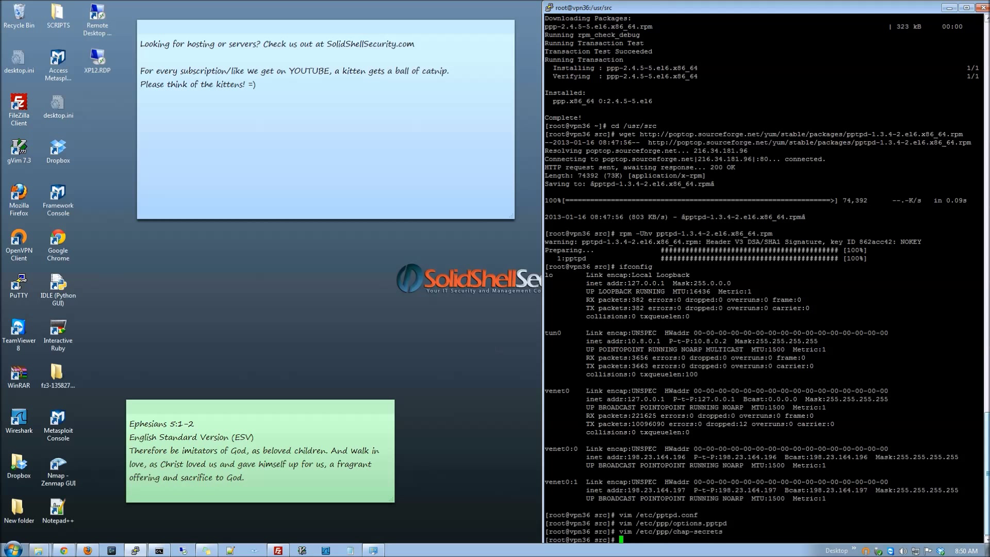
{"action": "mouse_move", "coordinate": [947, 368]}
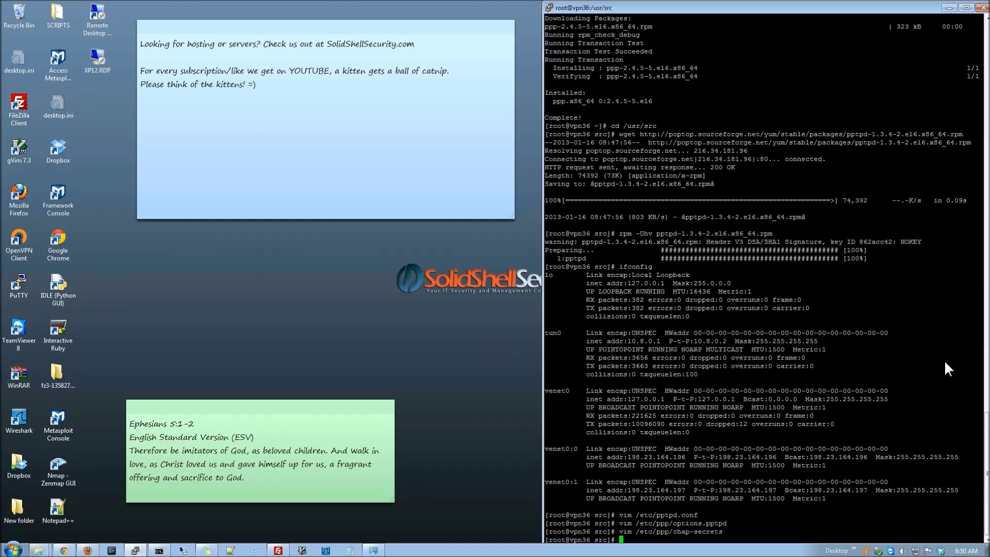
Type the /etc/sysctl.conf path to enable net.ipv4.ip_forward
{"action": "type", "text": "/etc/sts"}
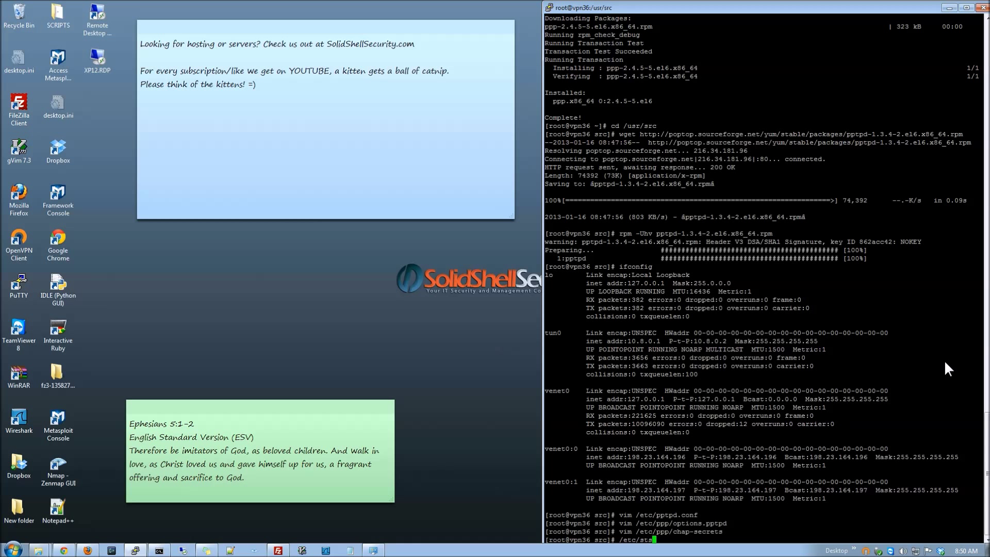
{"action": "type", "text": "ysctl.conf"}
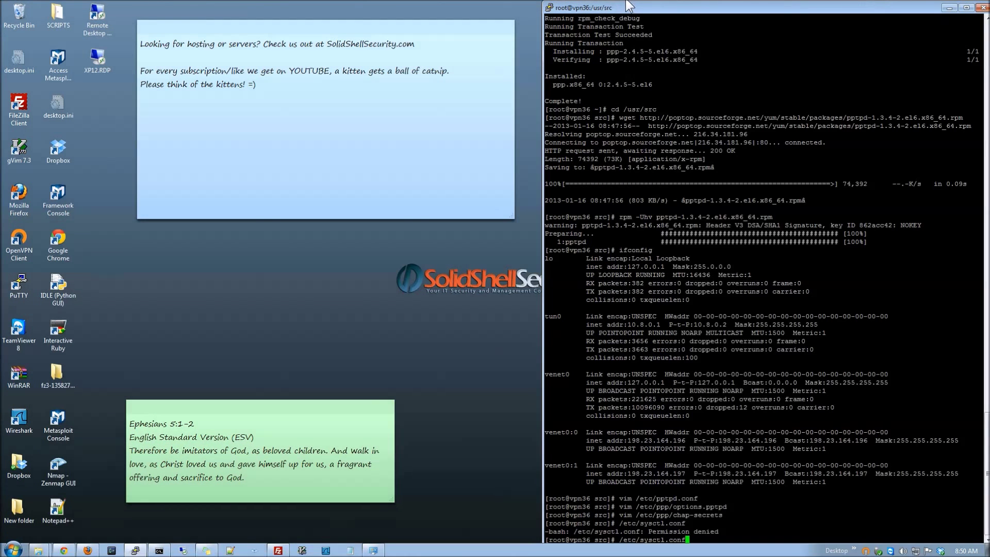
{"action": "mouse_move", "coordinate": [697, 346]}
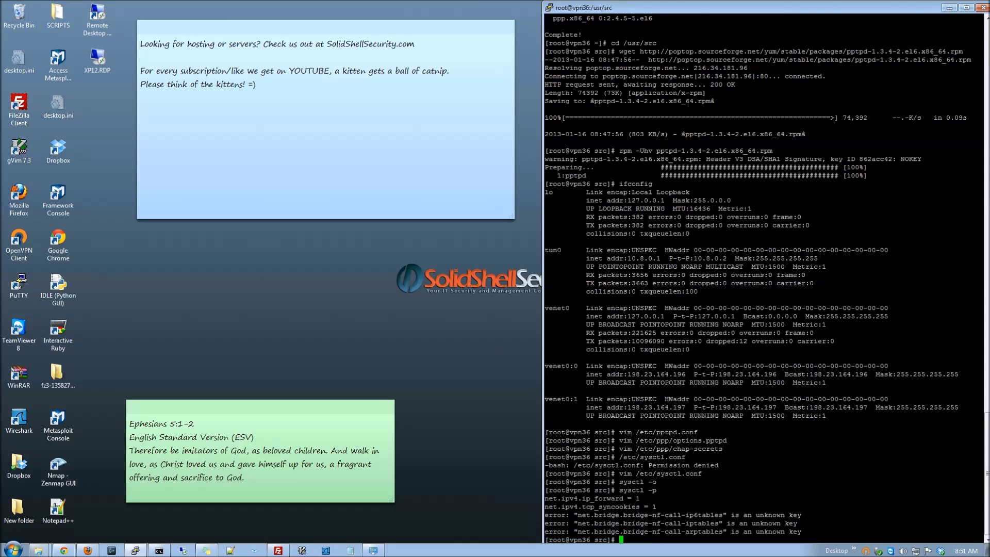
{"action": "mouse_move", "coordinate": [836, 495]}
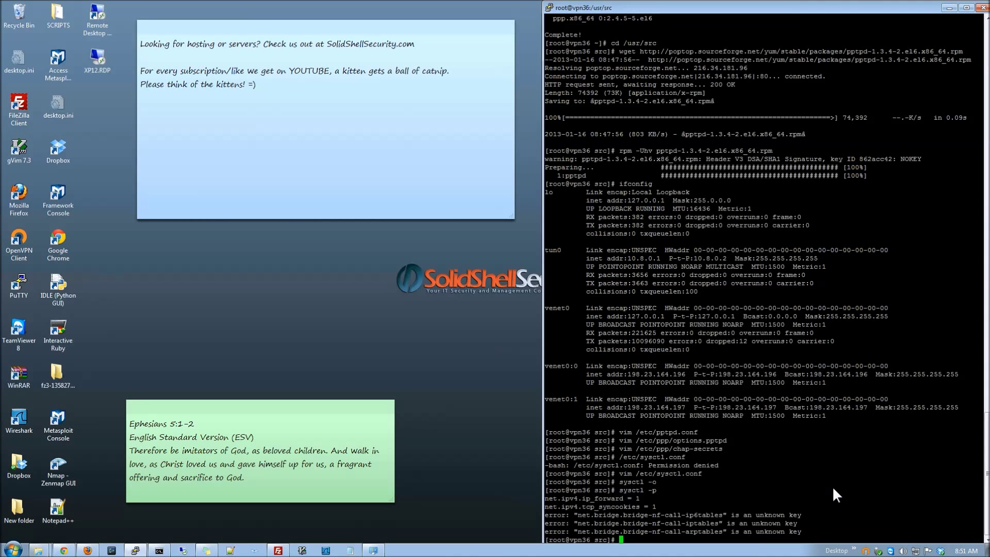
Begin the iptables -t NAT -A POSTROUTING rule with an output interface
{"action": "type", "text": "iptables"}
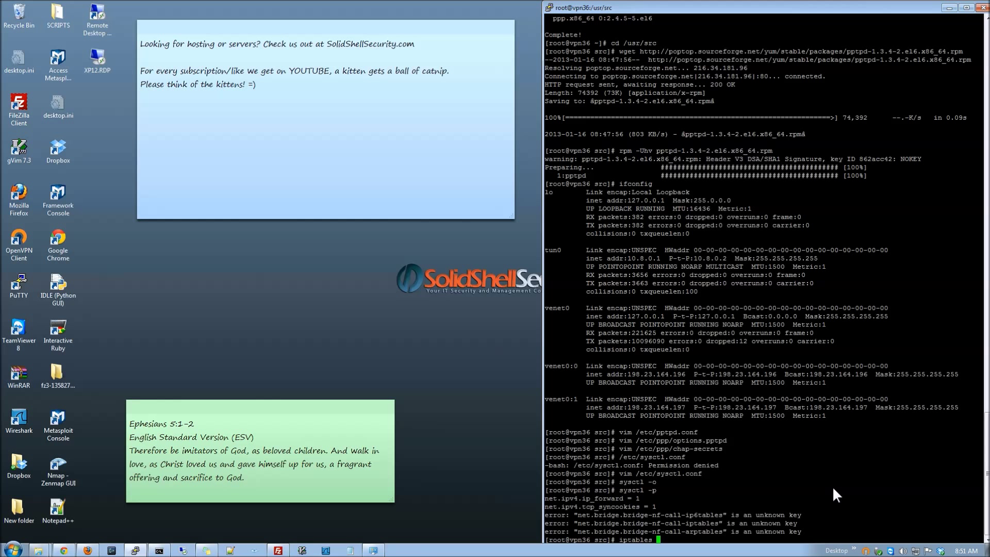
{"action": "type", "text": "-t NAT"}
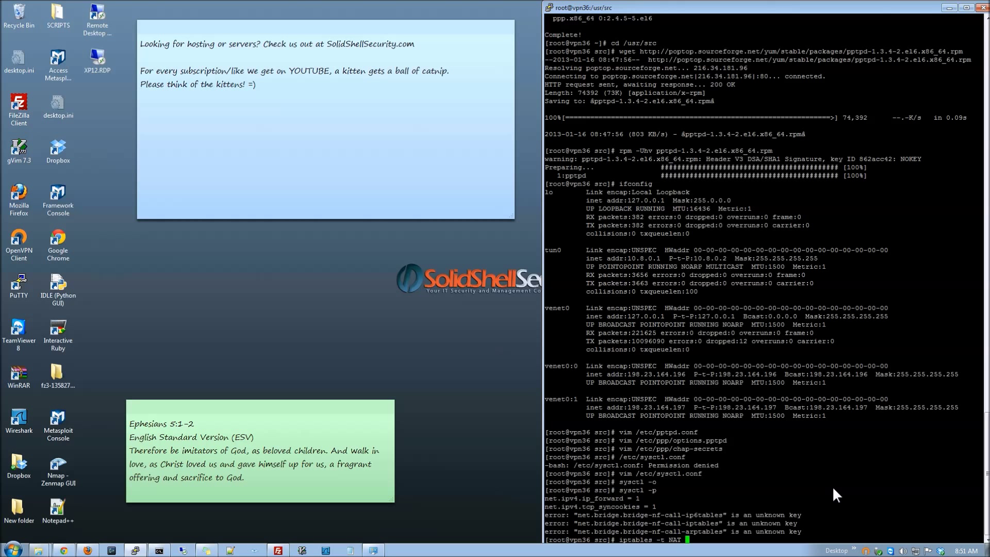
{"action": "type", "text": "-A PO"}
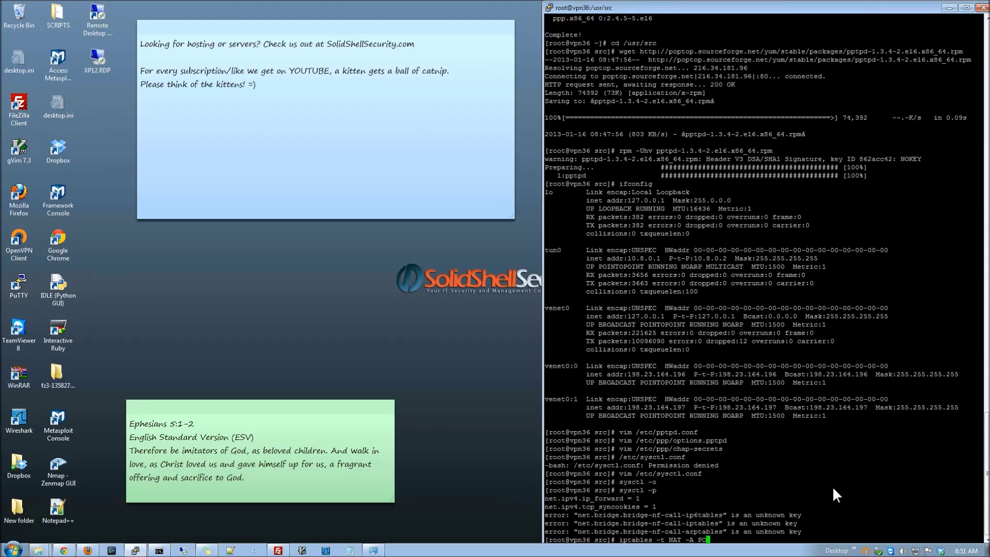
{"action": "type", "text": "STROUTING"}
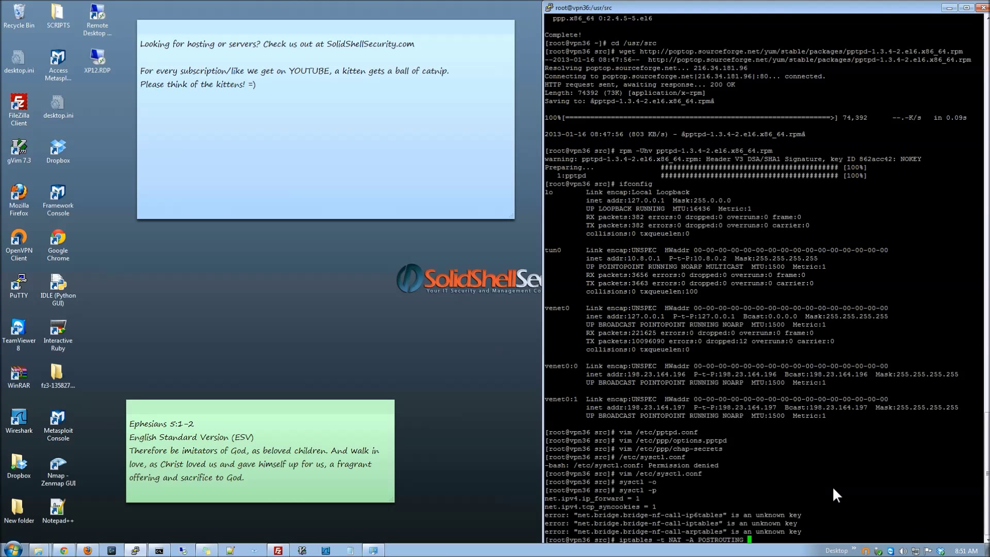
{"action": "type", "text": "-o"}
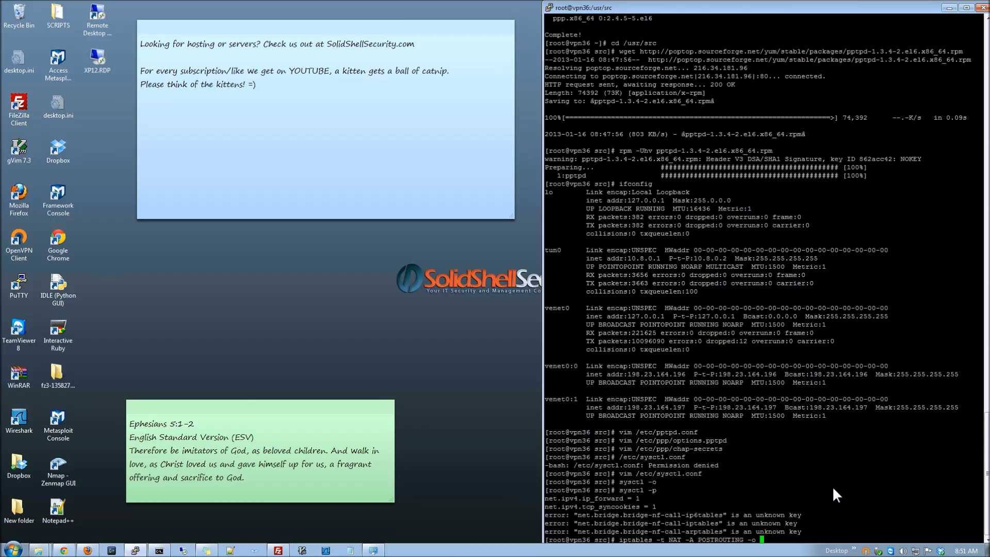
{"action": "mouse_move", "coordinate": [579, 372]}
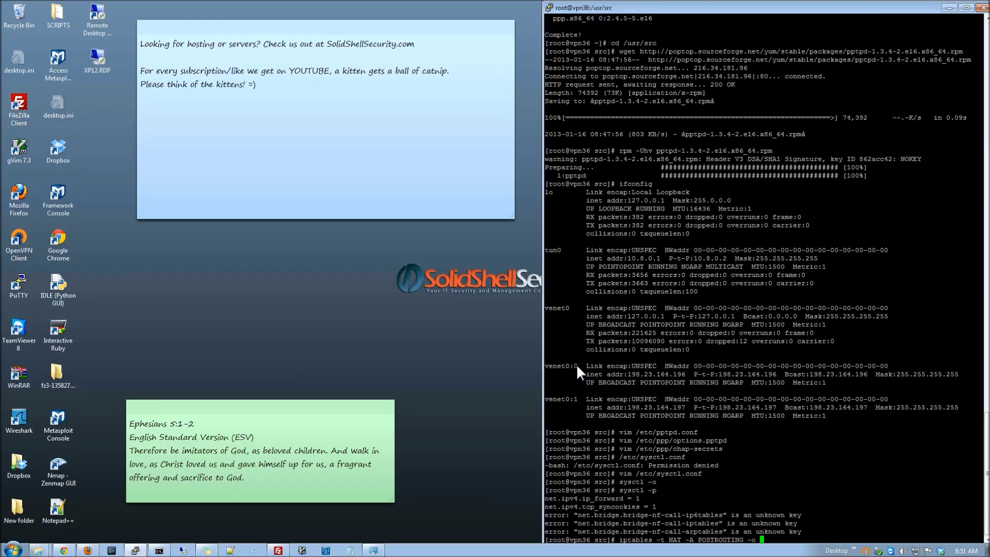
Finish the MASQUERADE rule on venet0:1, which fails with ip_tables missing
{"action": "type", "text": "venet0:0"}
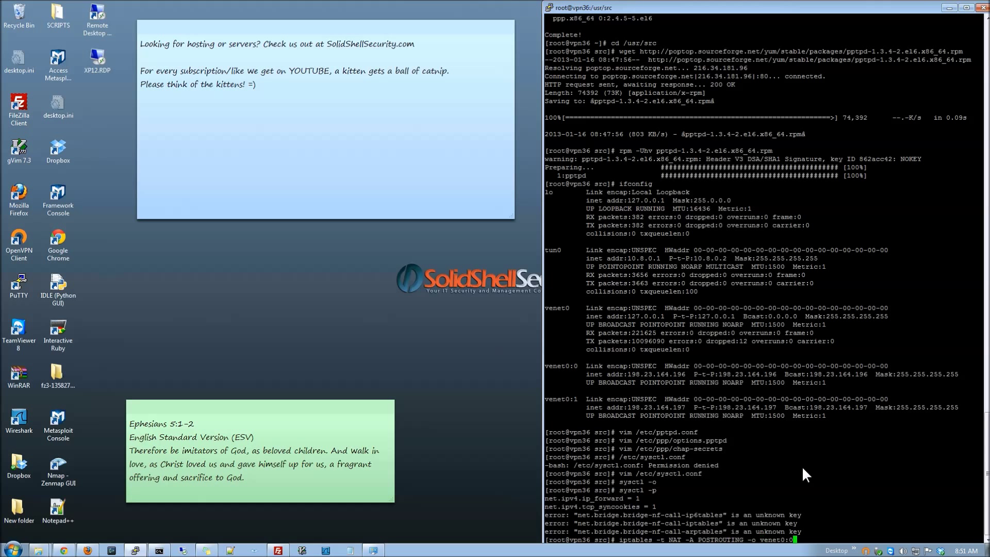
{"action": "mouse_move", "coordinate": [829, 467]}
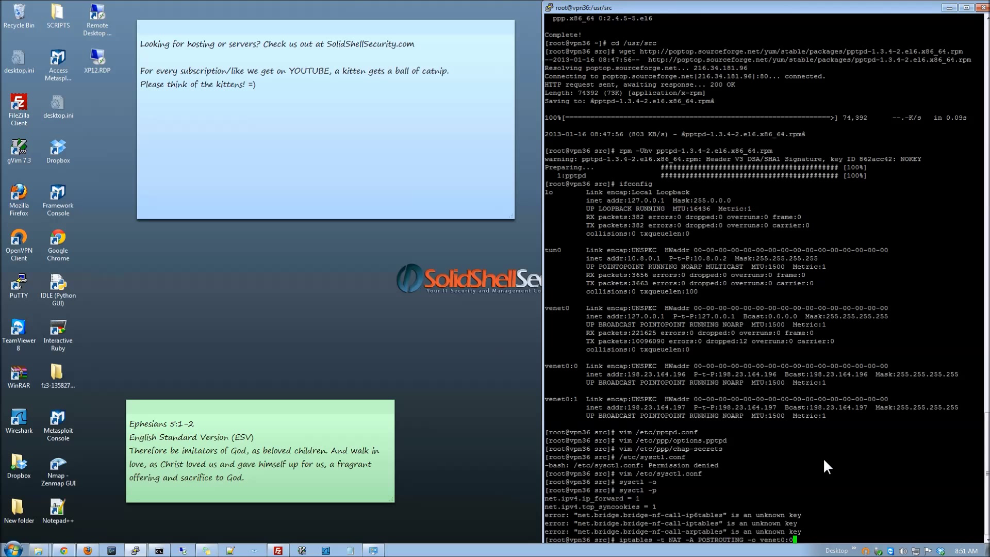
{"action": "type", "text": "1 -j"}
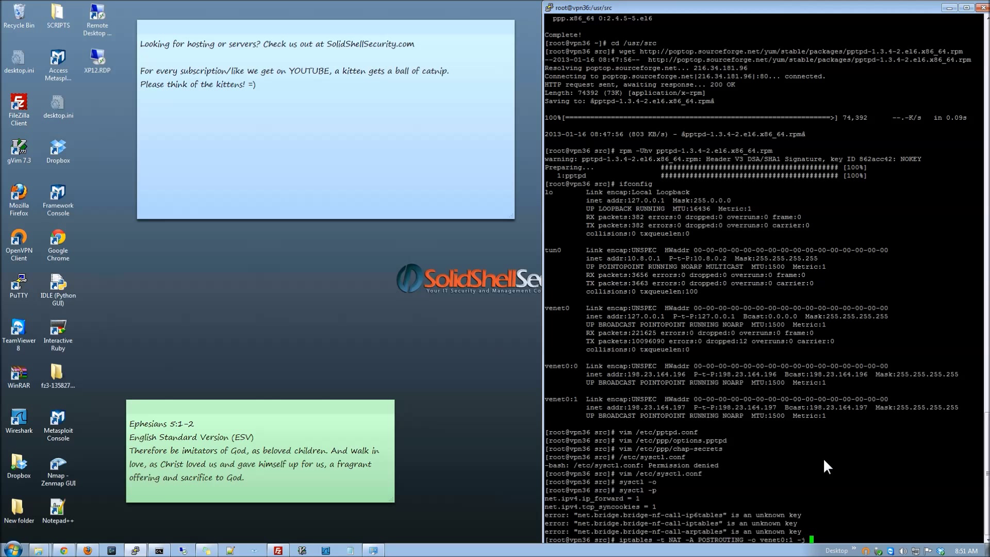
{"action": "type", "text": "MASQU"}
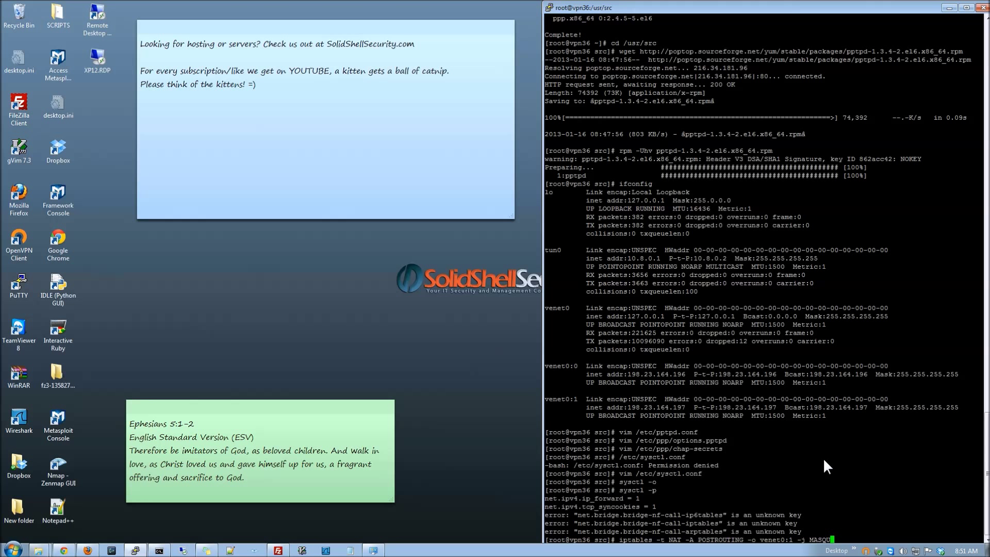
{"action": "type", "text": "RADE"}
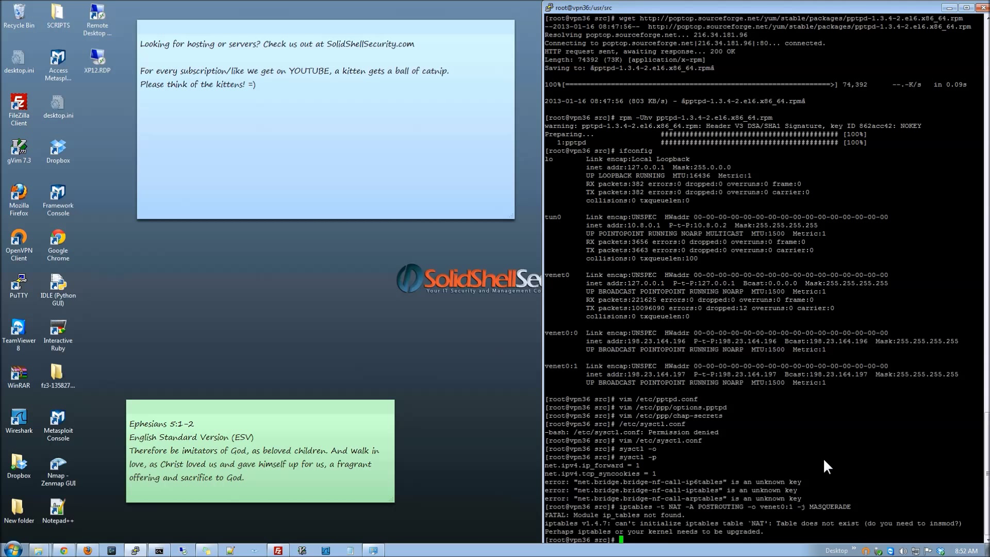
Retype the venet0:1 MASQUERADE rule, then discard it without running
{"action": "type", "text": "iptables -t NAT -A POSTROUTING -o venet0:1 -j MASQUERADE"}
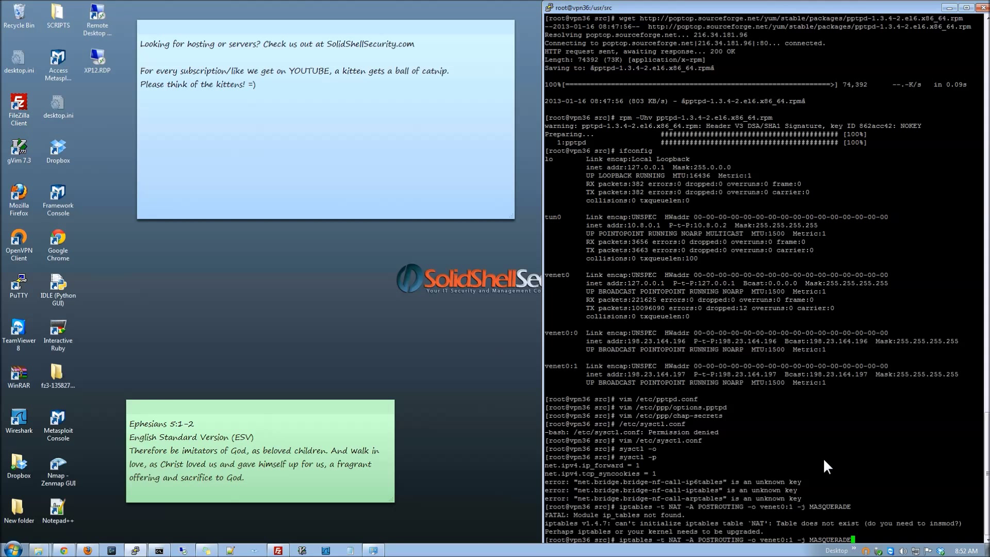
{"action": "key", "text": "Return"}
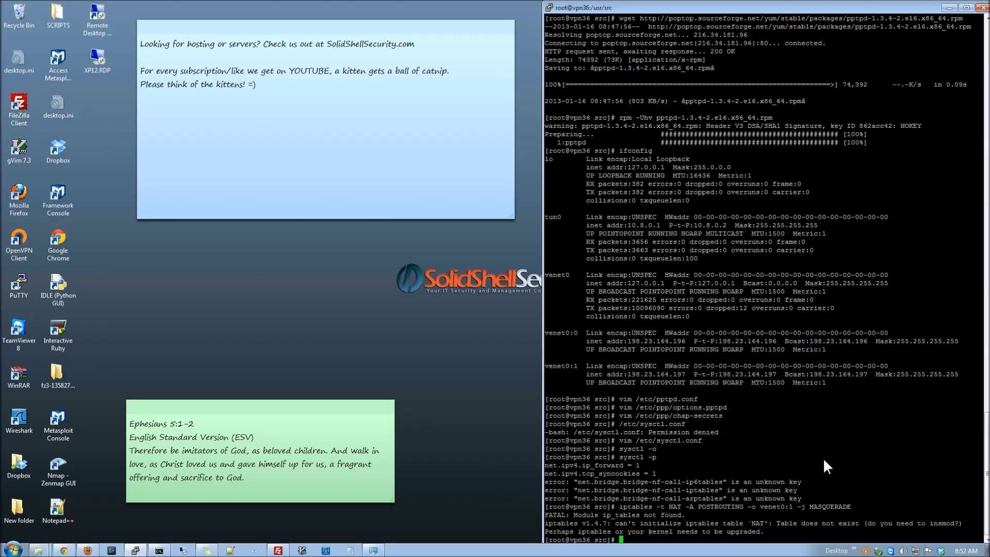
Run 'service pptpd start' and 'chkconfig pptpd on'
{"action": "type", "text": "service pptpd start"}
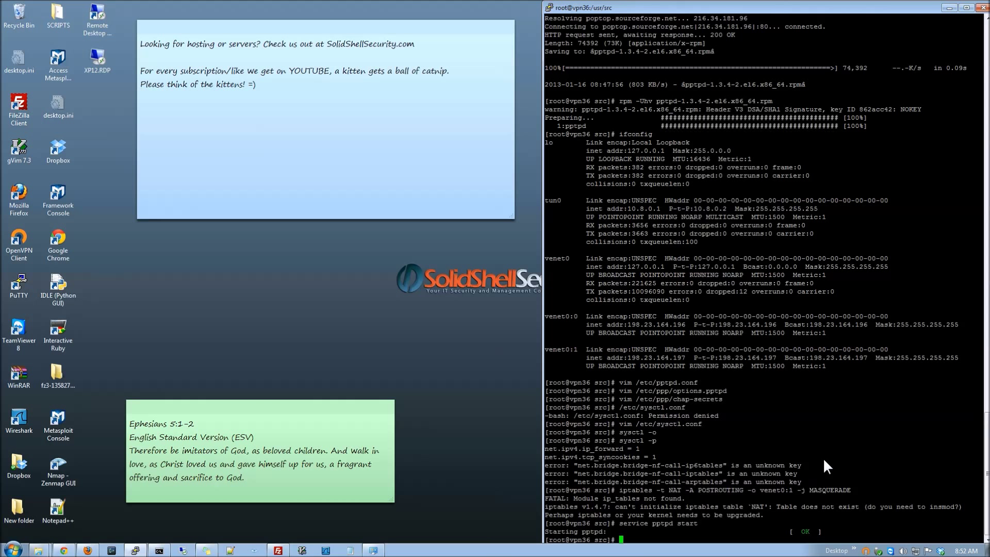
{"action": "type", "text": "chkconfig"}
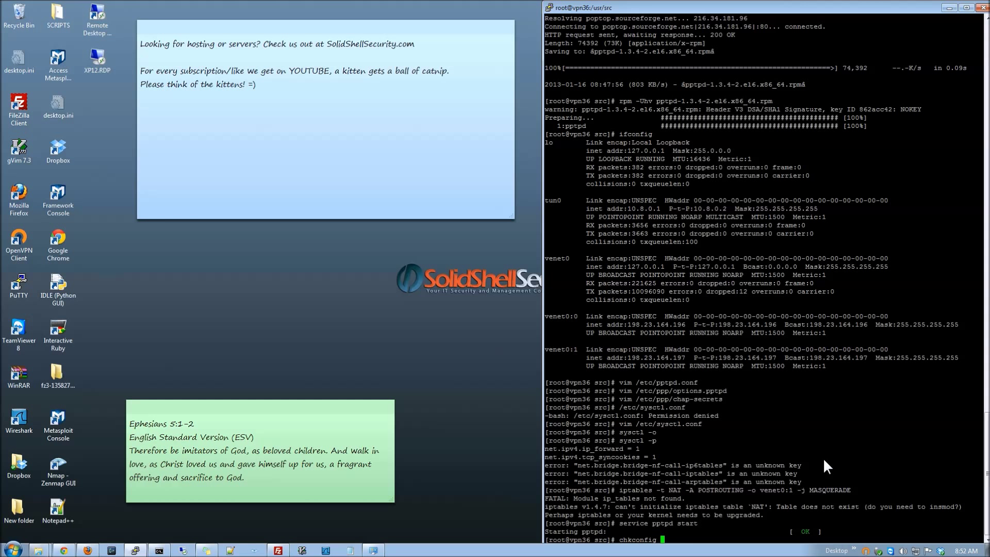
{"action": "type", "text": "pptpd pon"}
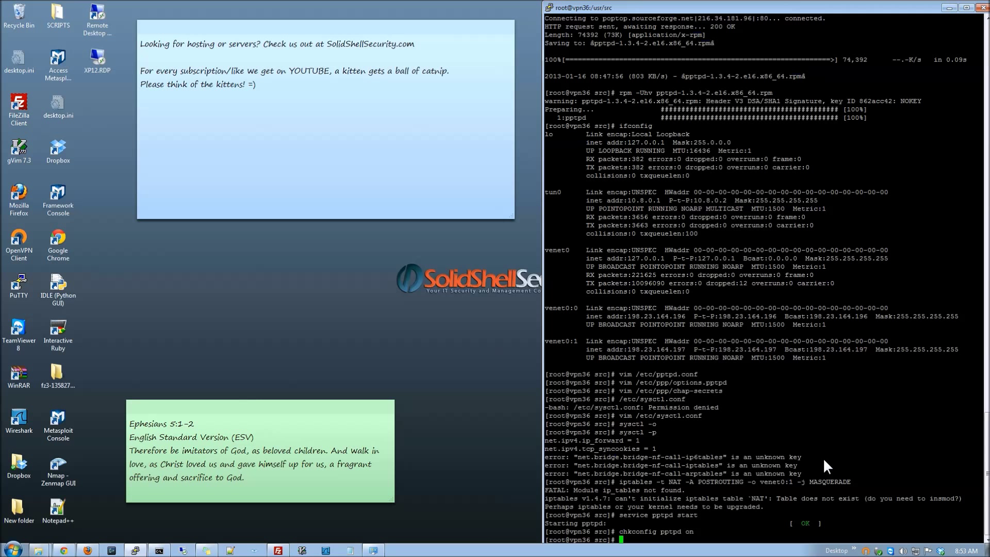
{"action": "mouse_move", "coordinate": [794, 467]}
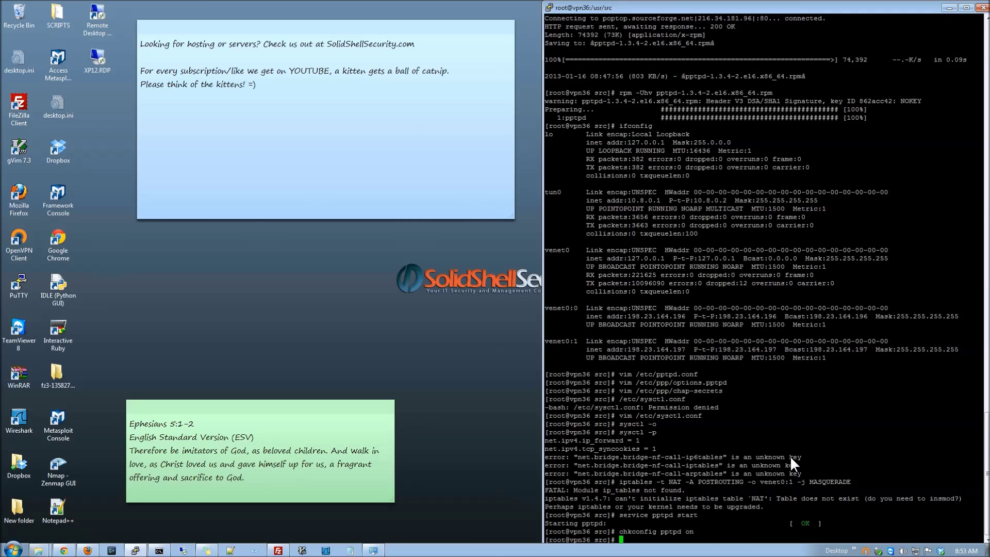
{"action": "mouse_move", "coordinate": [713, 459]}
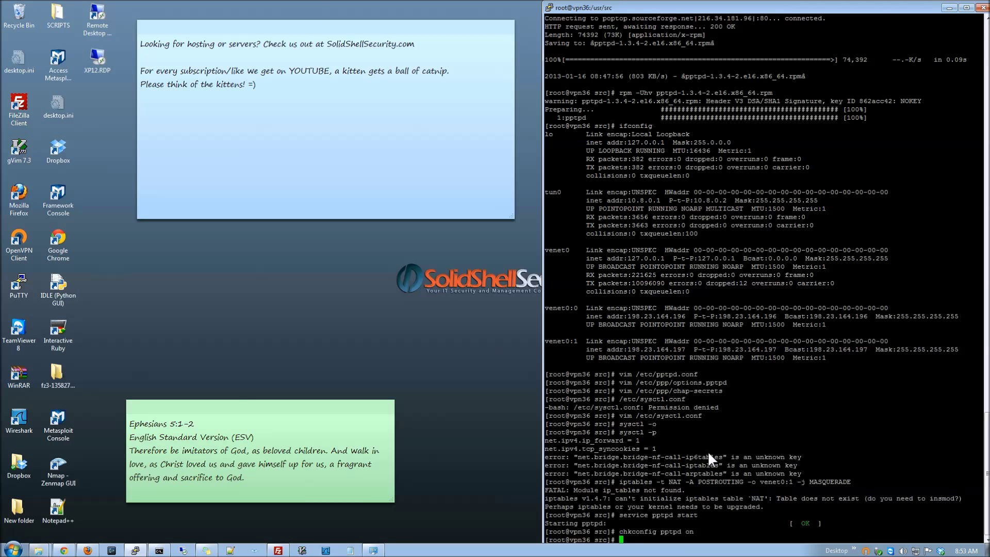
{"action": "mouse_move", "coordinate": [515, 405]}
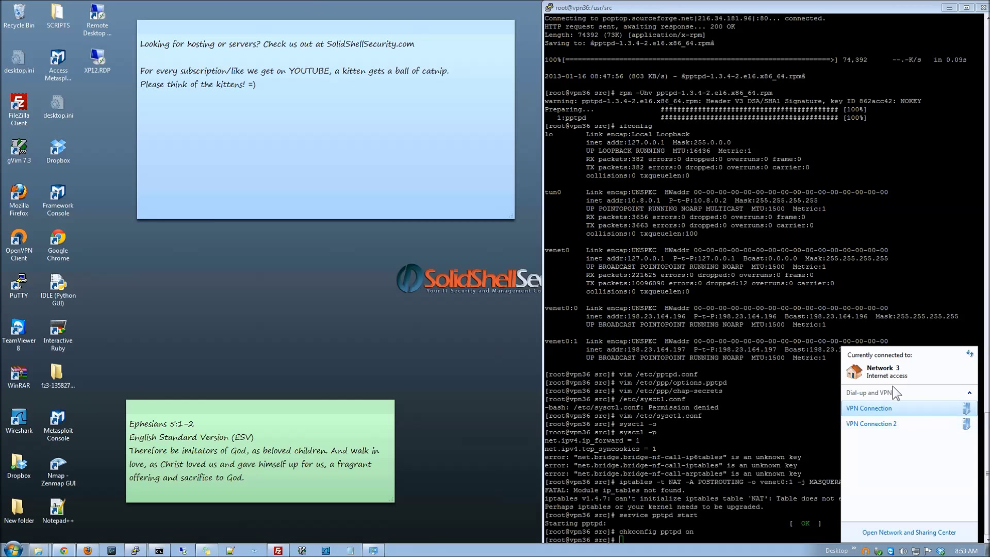
{"action": "left_click", "coordinate": [870, 408]}
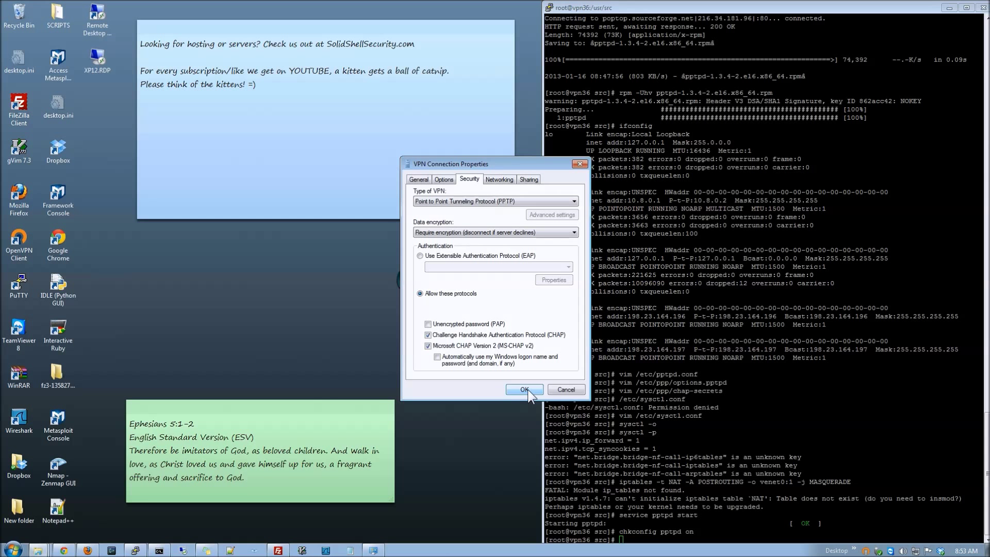
{"action": "left_click", "coordinate": [524, 389]}
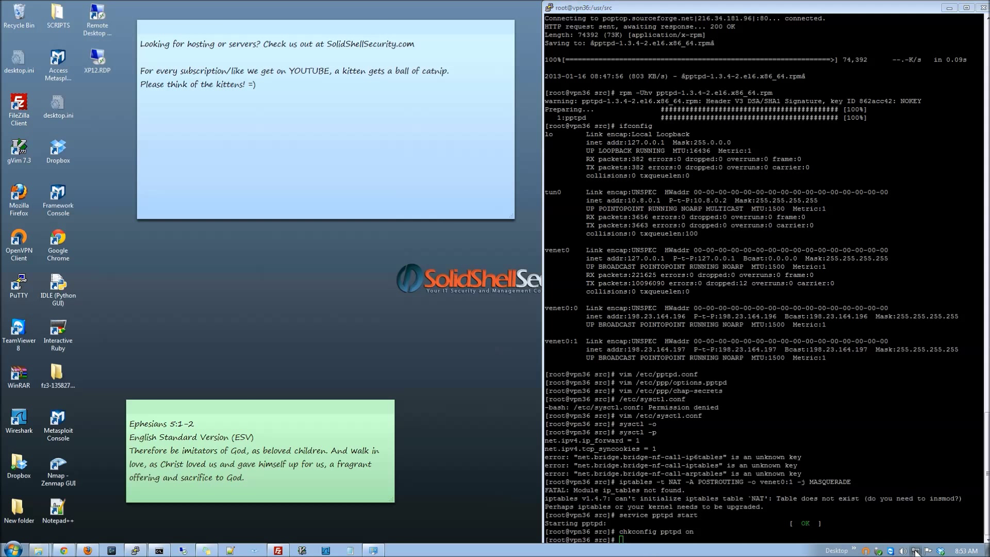
{"action": "left_click", "coordinate": [913, 550]}
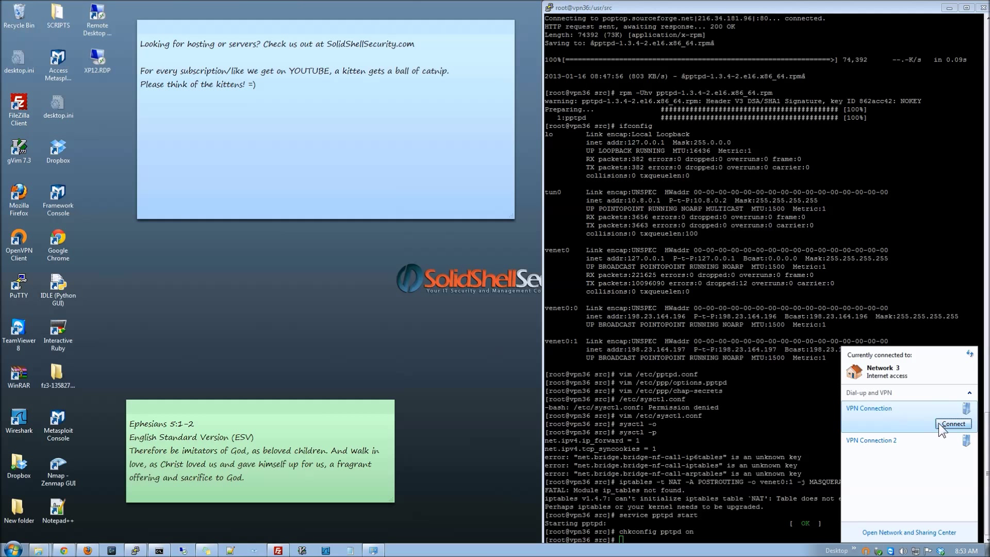
{"action": "left_click", "coordinate": [954, 424]}
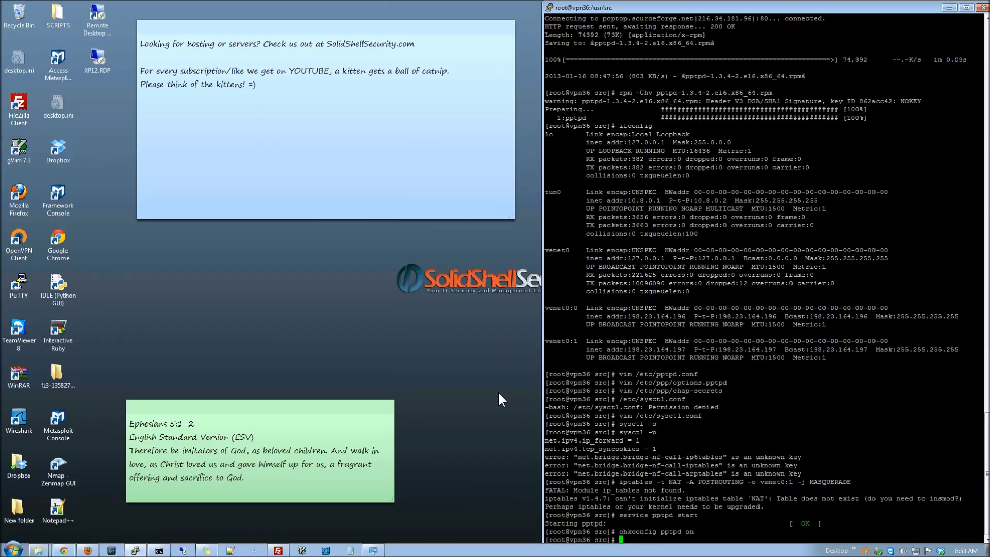
{"action": "mouse_move", "coordinate": [170, 494]}
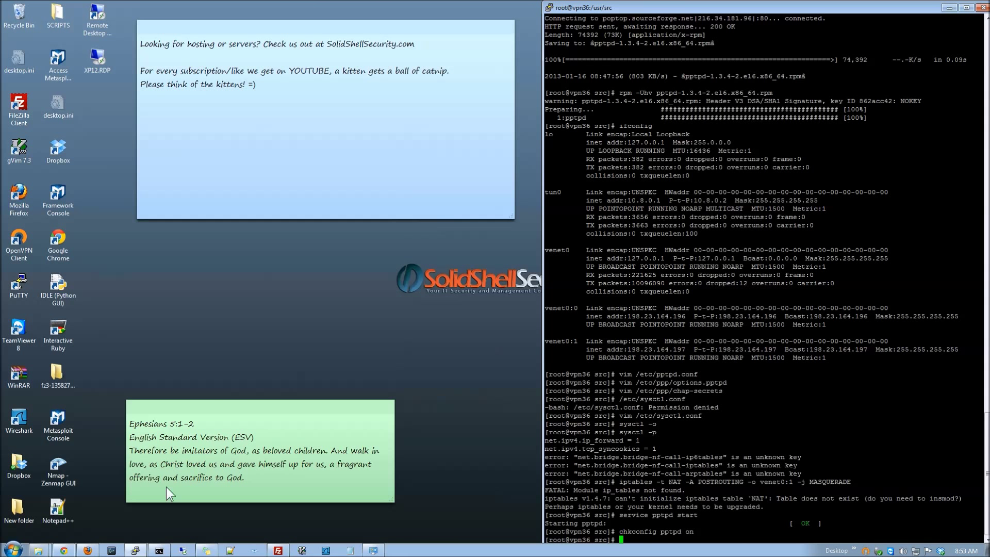
{"action": "left_click", "coordinate": [9, 549]}
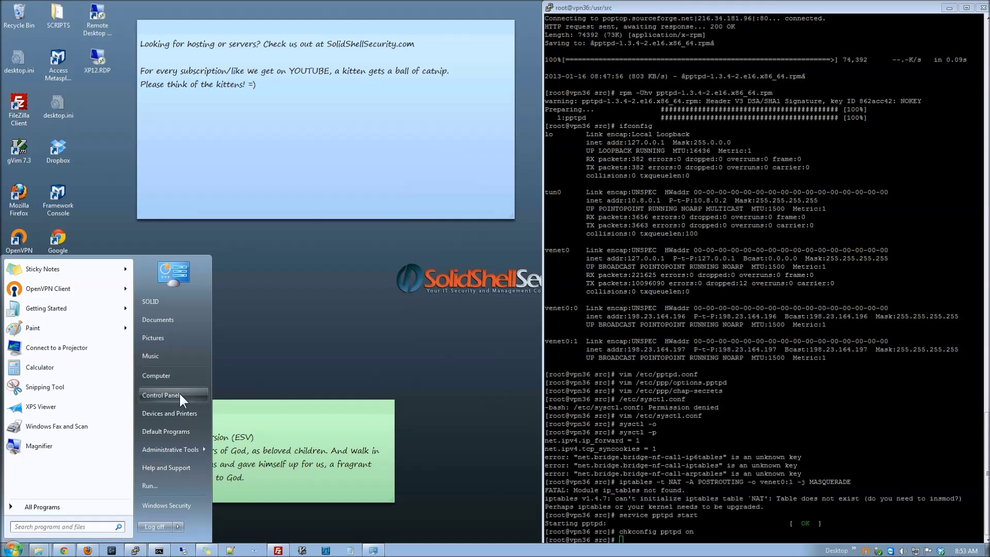
{"action": "left_click", "coordinate": [160, 394]}
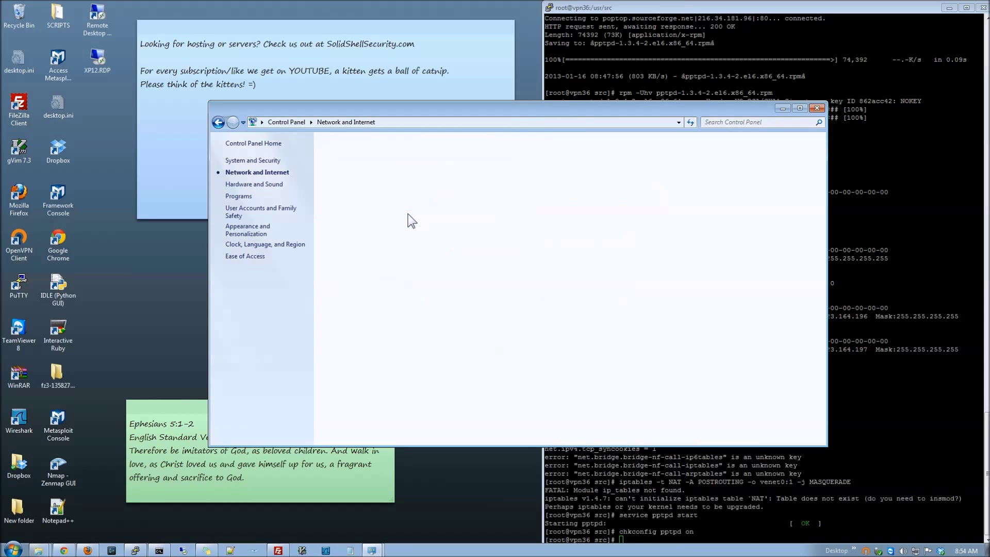
{"action": "left_click", "coordinate": [256, 172]}
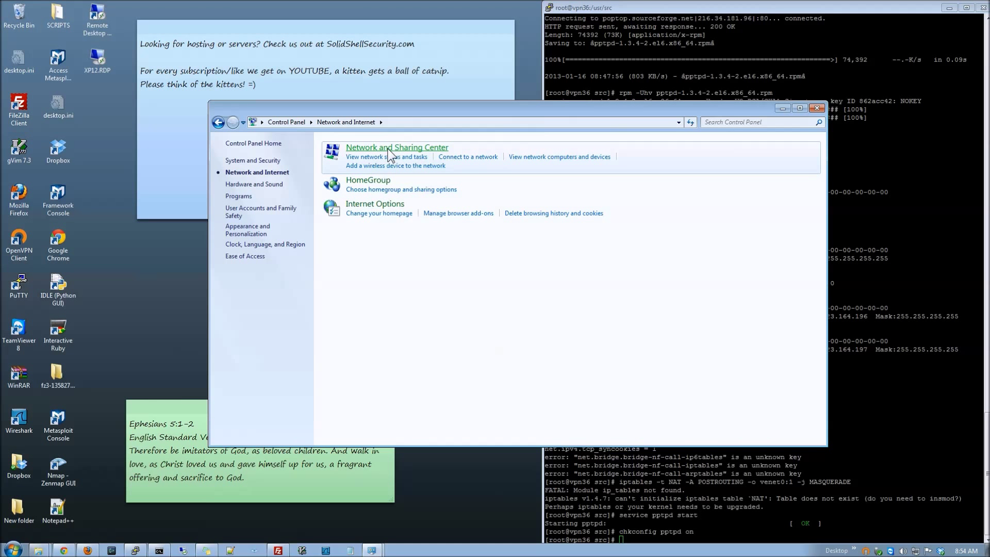
{"action": "left_click", "coordinate": [396, 147]}
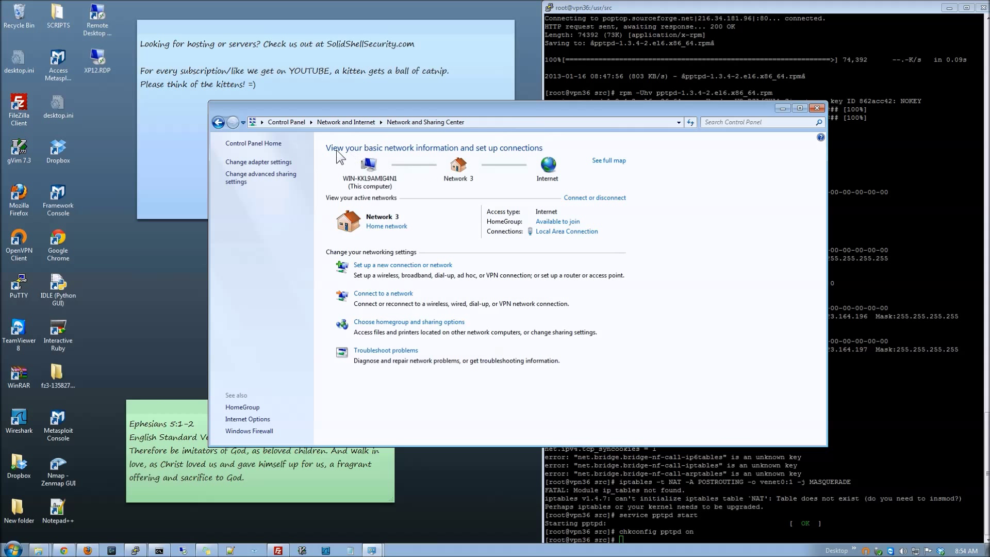
{"action": "mouse_move", "coordinate": [316, 163]}
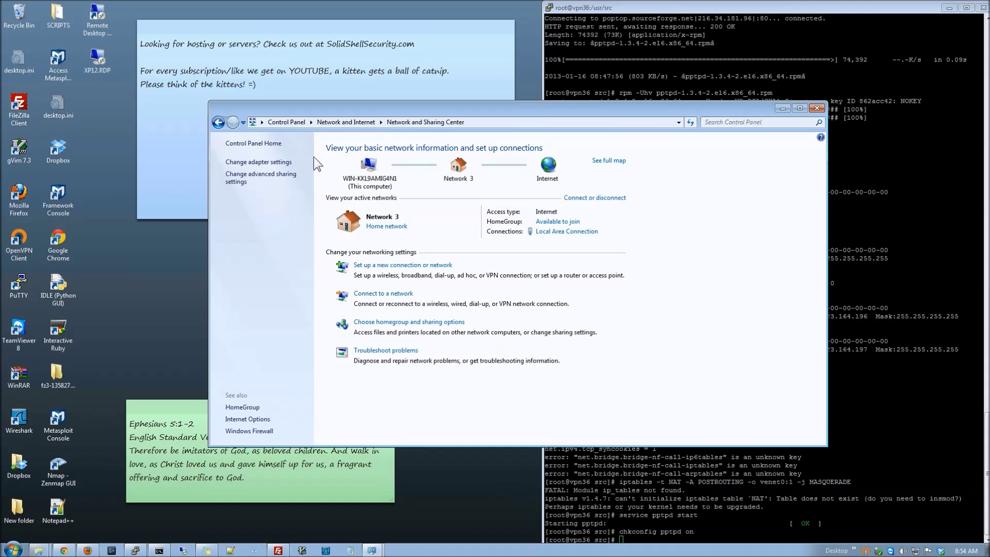
{"action": "mouse_move", "coordinate": [271, 177]}
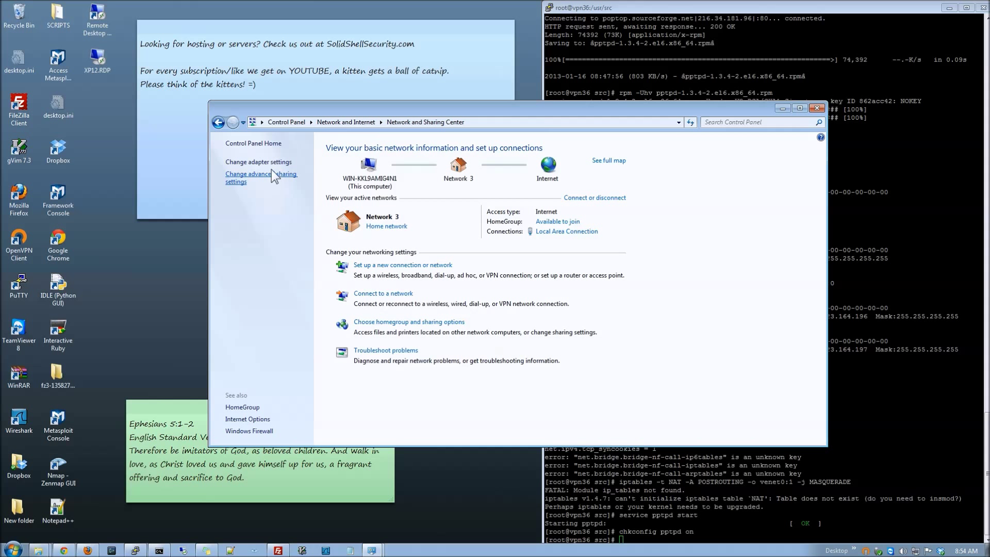
{"action": "left_click", "coordinate": [402, 265]}
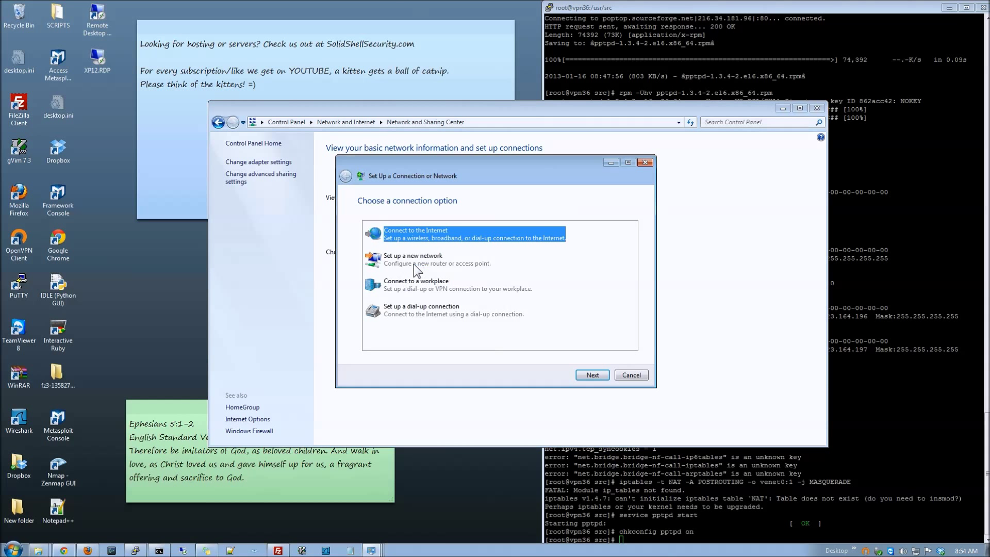
{"action": "left_click", "coordinate": [442, 284]}
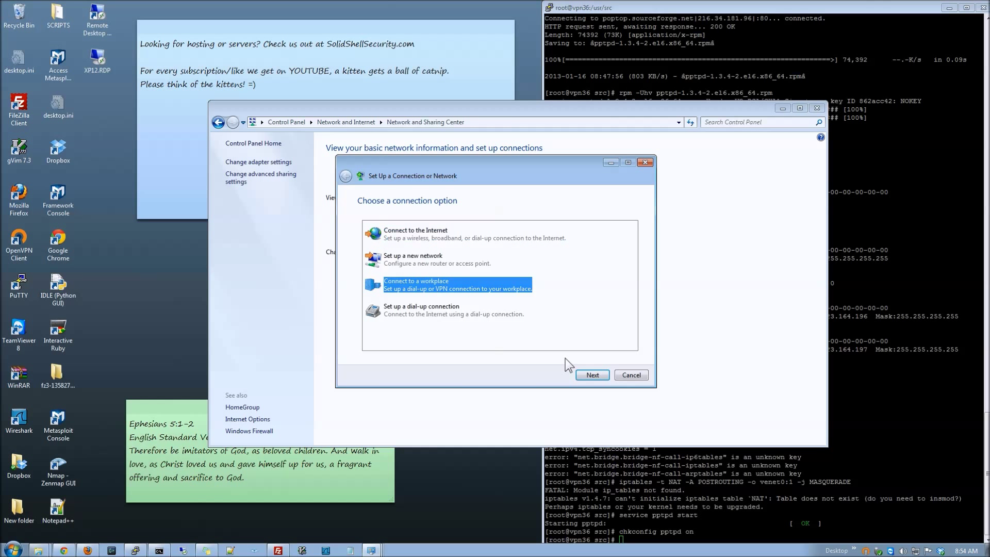
{"action": "left_click", "coordinate": [591, 374]}
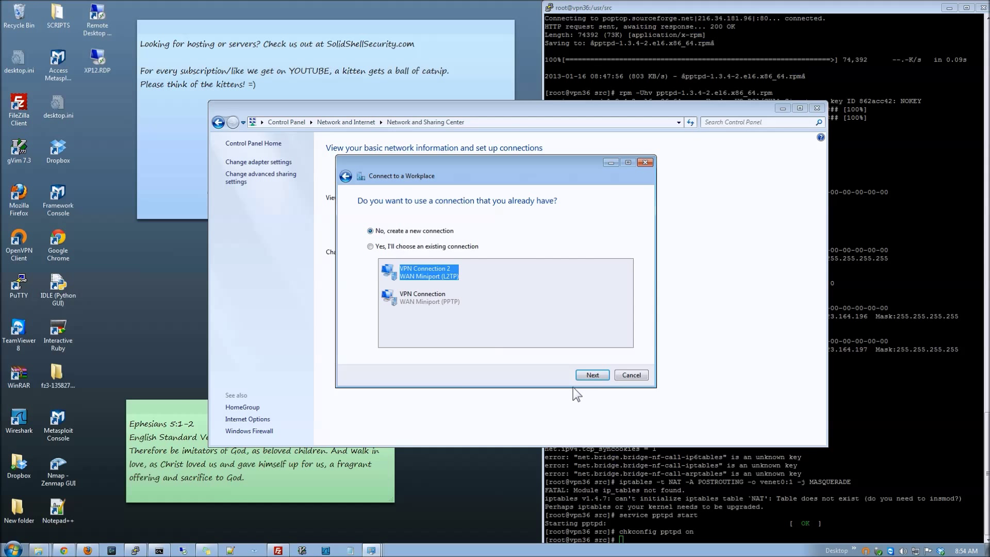
{"action": "left_click", "coordinate": [591, 375]}
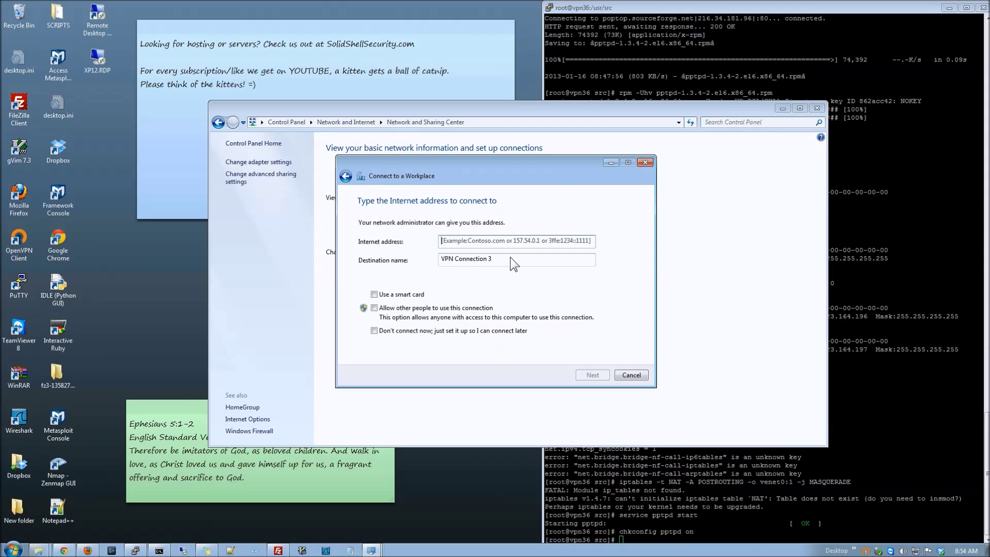
{"action": "type", "text": "123.123.123.123"}
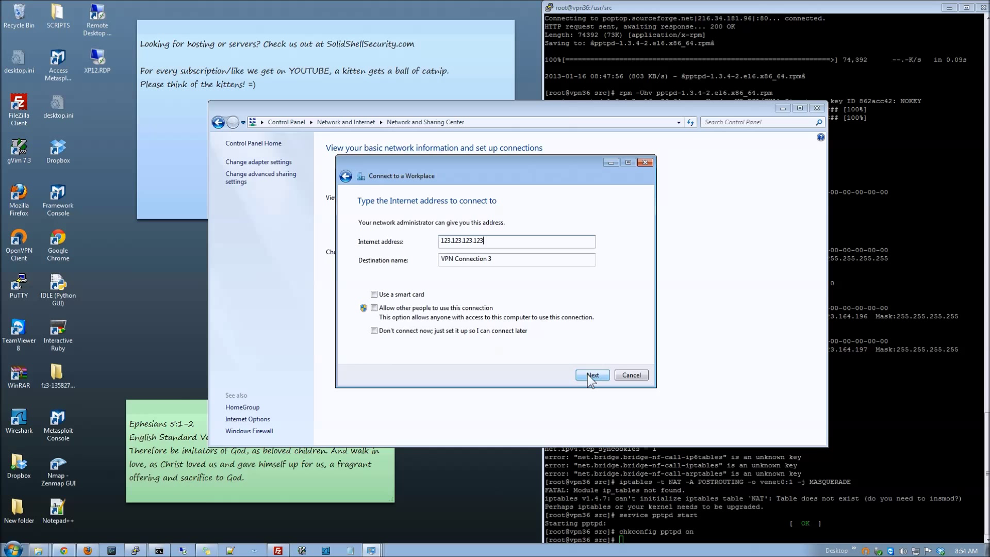
{"action": "left_click", "coordinate": [591, 375]}
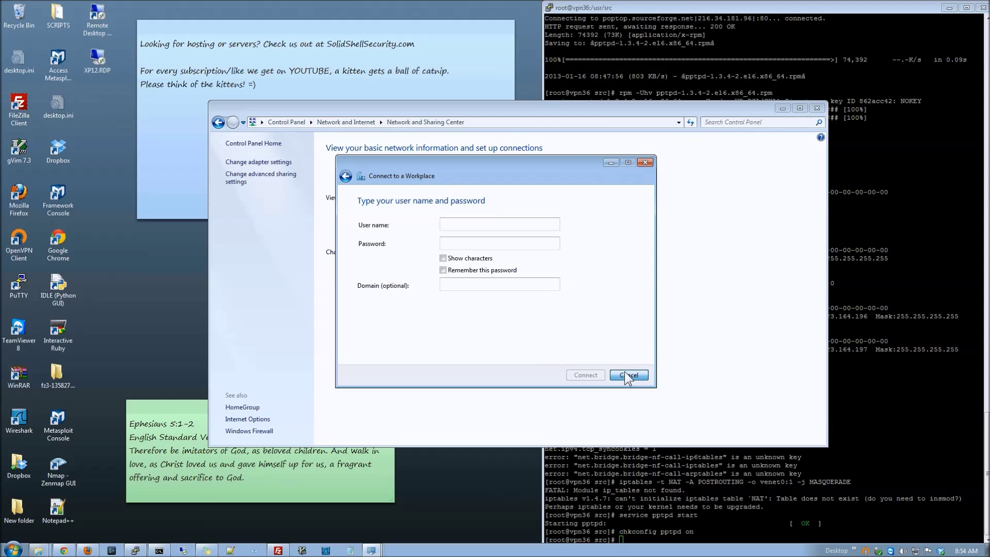
{"action": "left_click", "coordinate": [628, 374]}
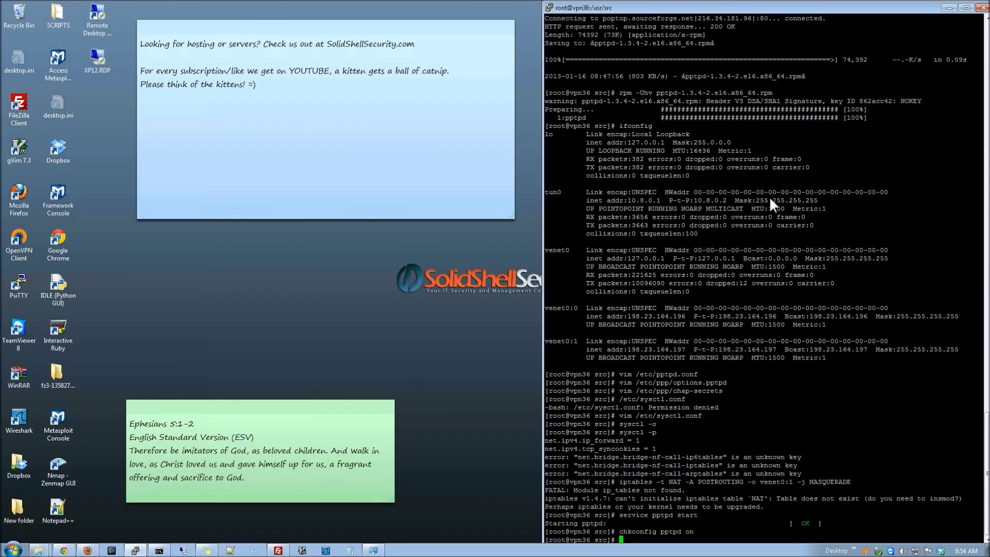
{"action": "mouse_move", "coordinate": [771, 196]}
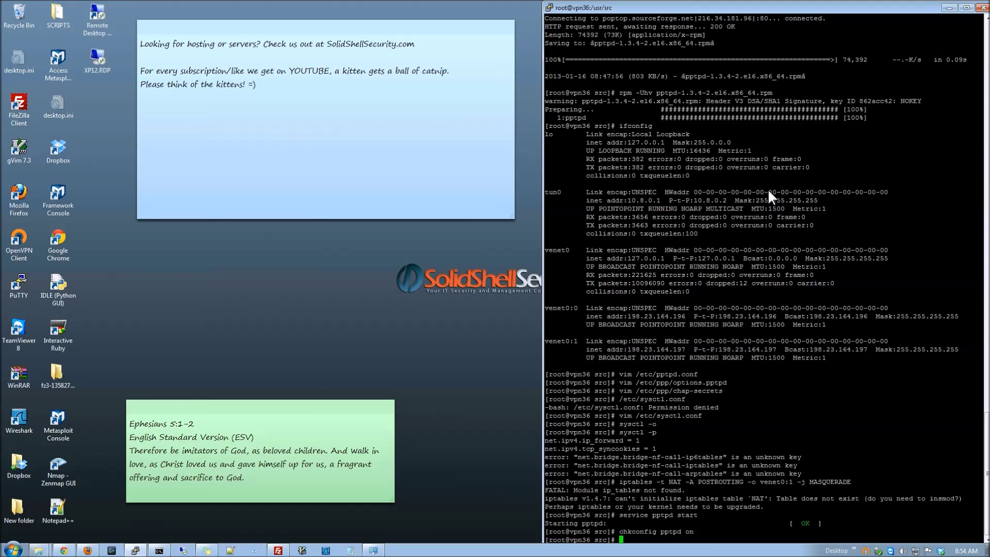
{"action": "mouse_move", "coordinate": [713, 214]}
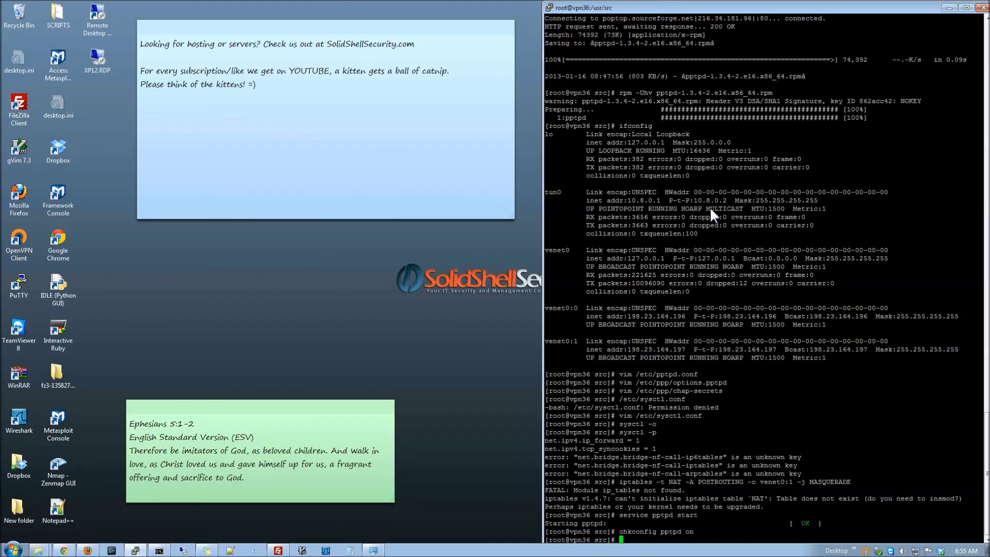
{"action": "mouse_move", "coordinate": [369, 453]}
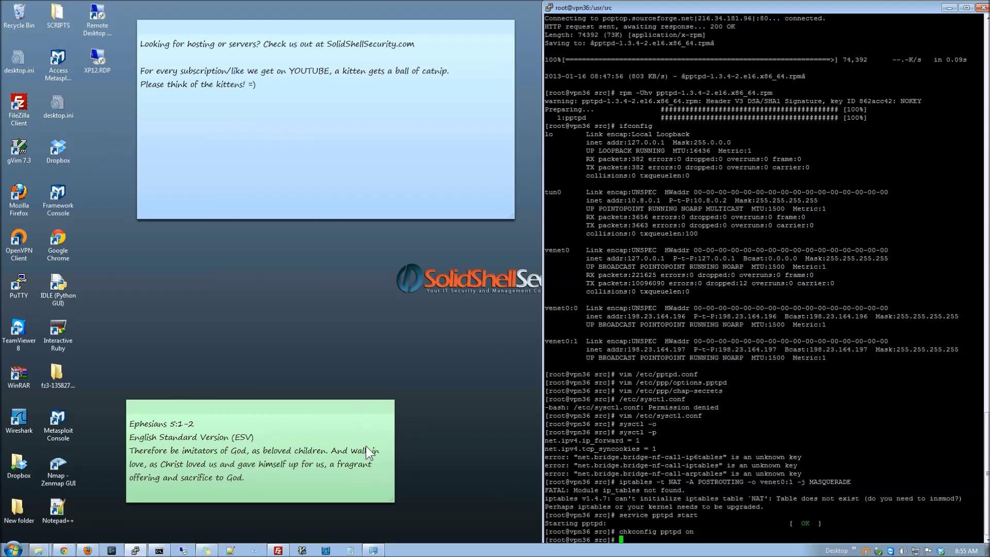